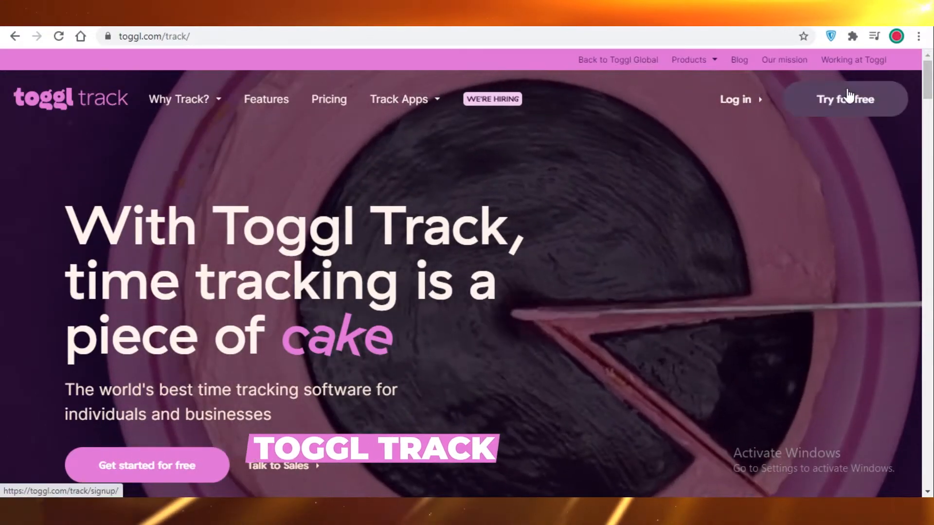
Choose 'Try for free', accept the terms of service and privacy policy, and complete sign-up.
left_click(845, 99)
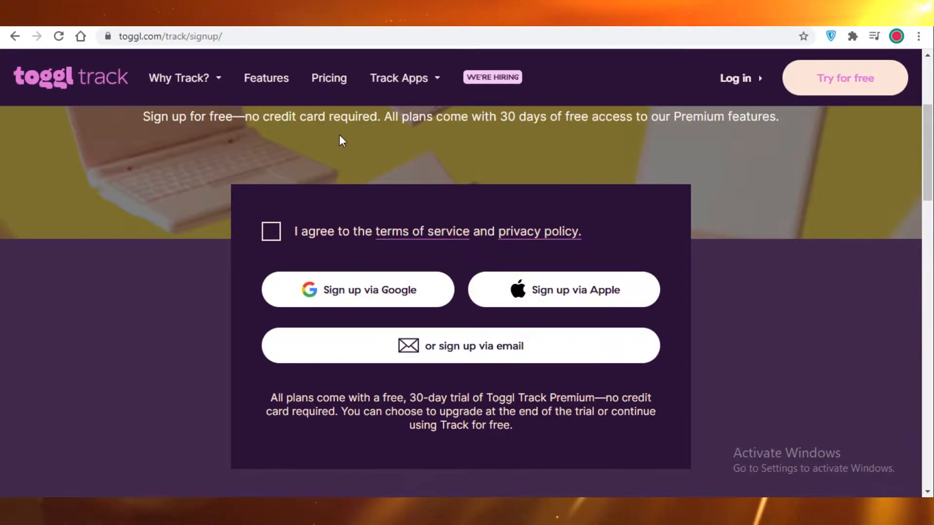
left_click(272, 231)
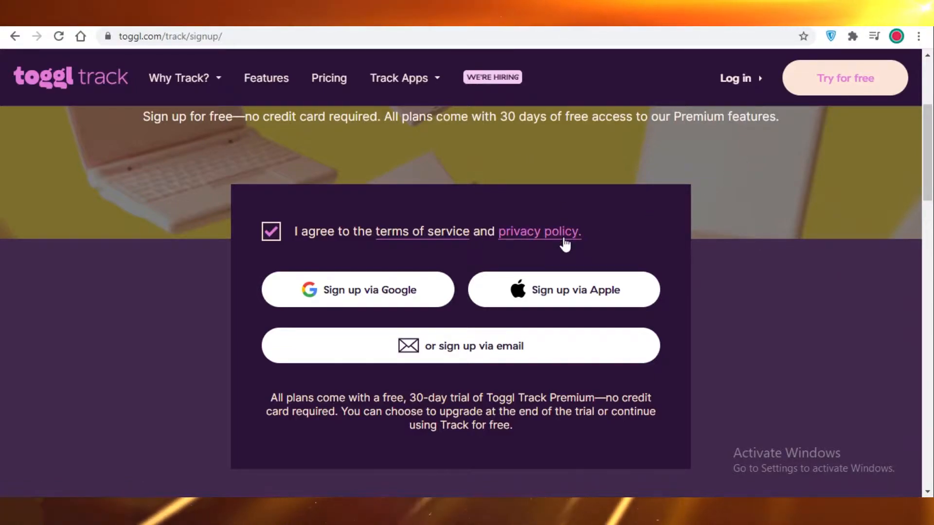
mouse_move(446, 210)
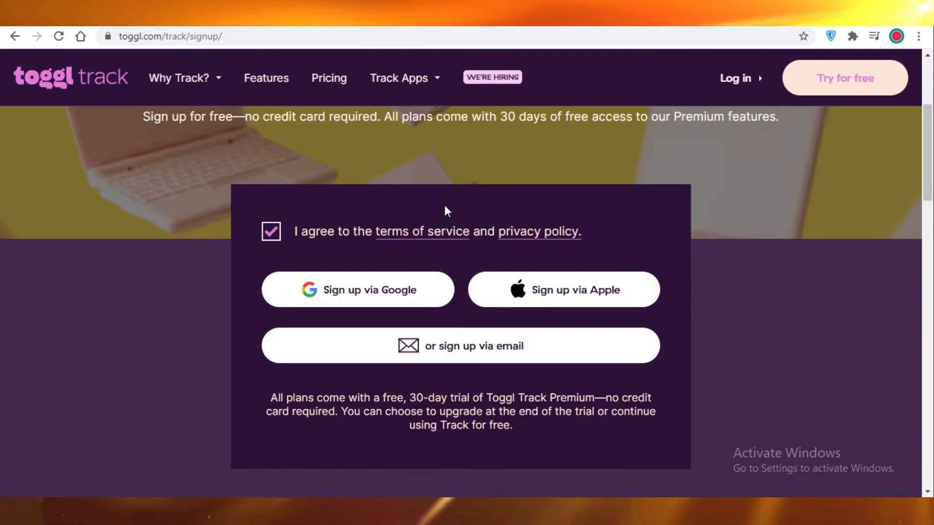
left_click(357, 289)
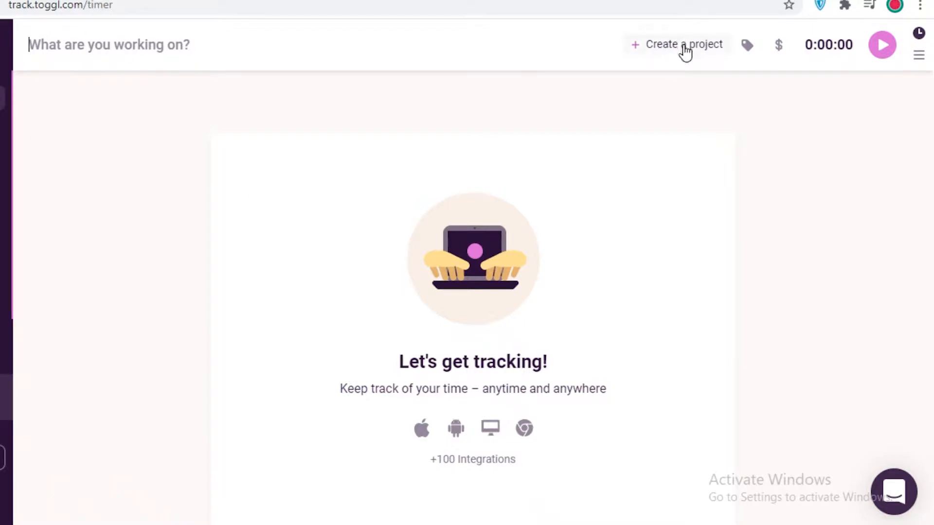
mouse_move(360, 45)
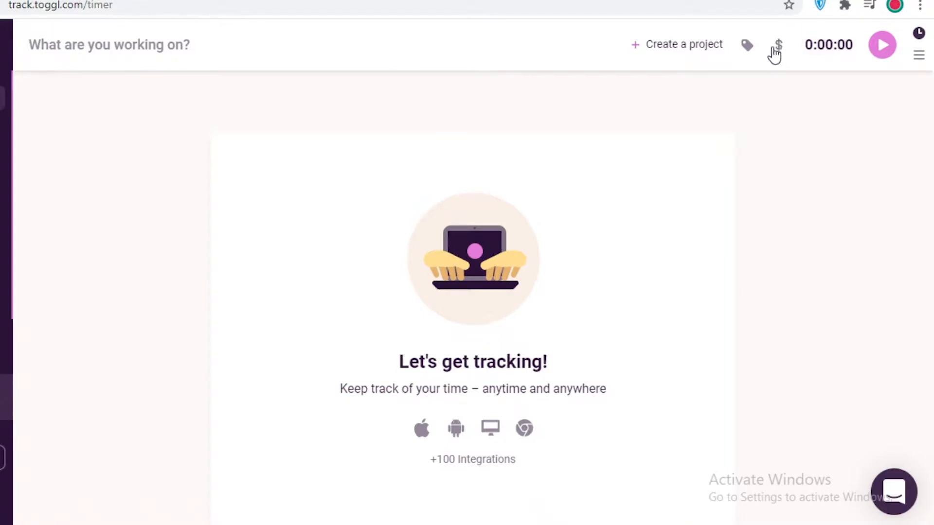
mouse_move(777, 44)
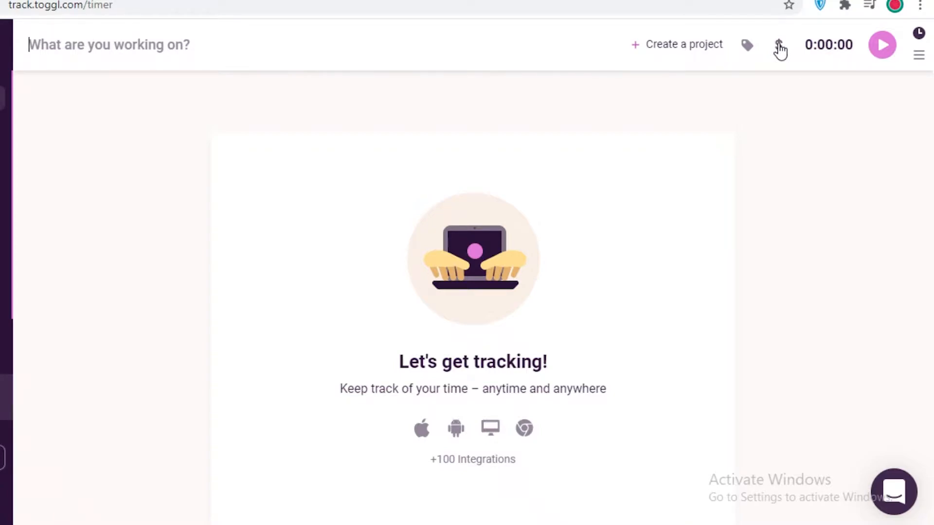
mouse_move(779, 46)
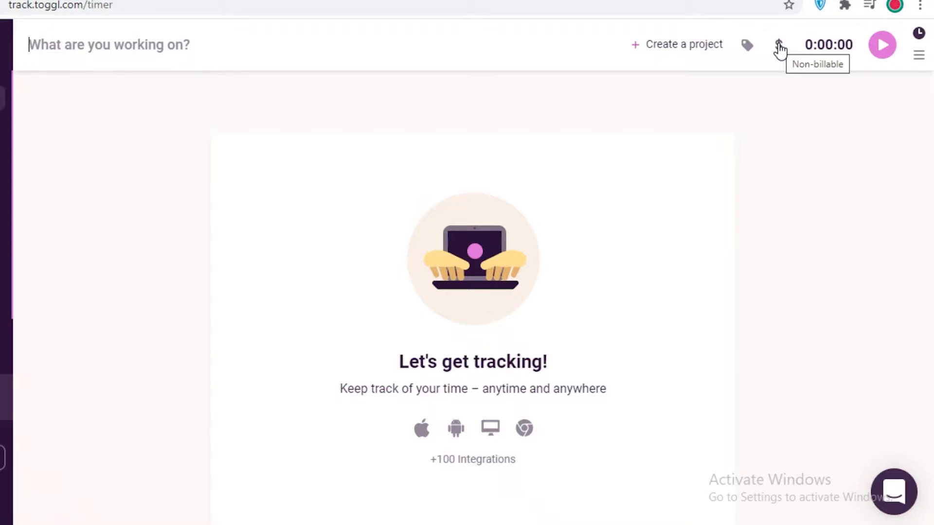
mouse_move(779, 50)
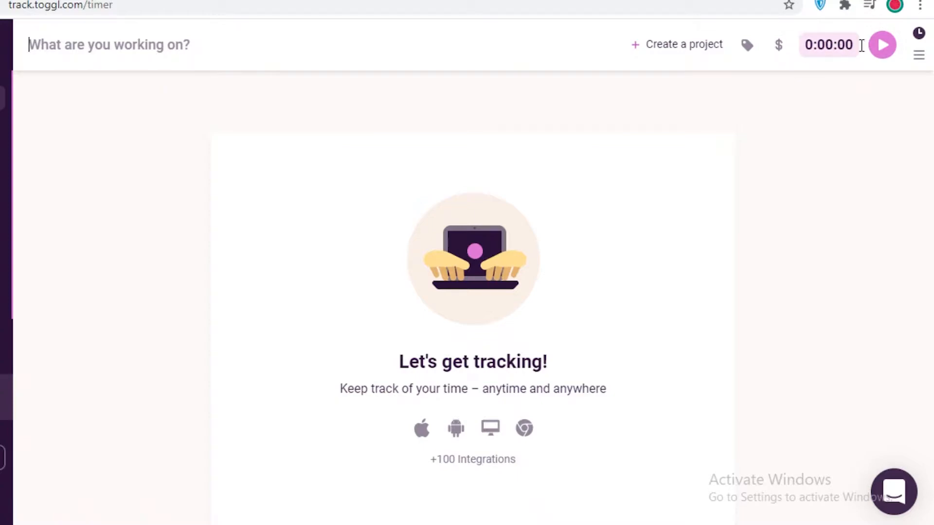
mouse_move(883, 45)
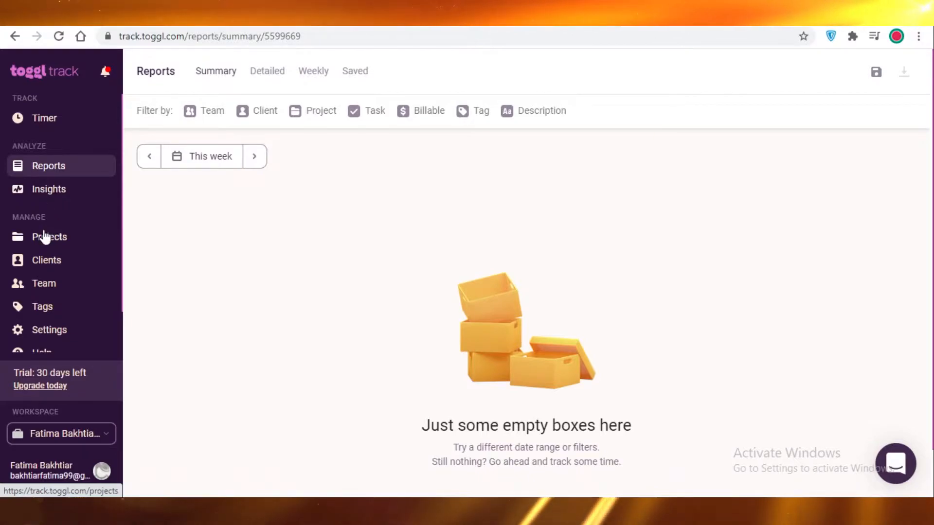
left_click(49, 236)
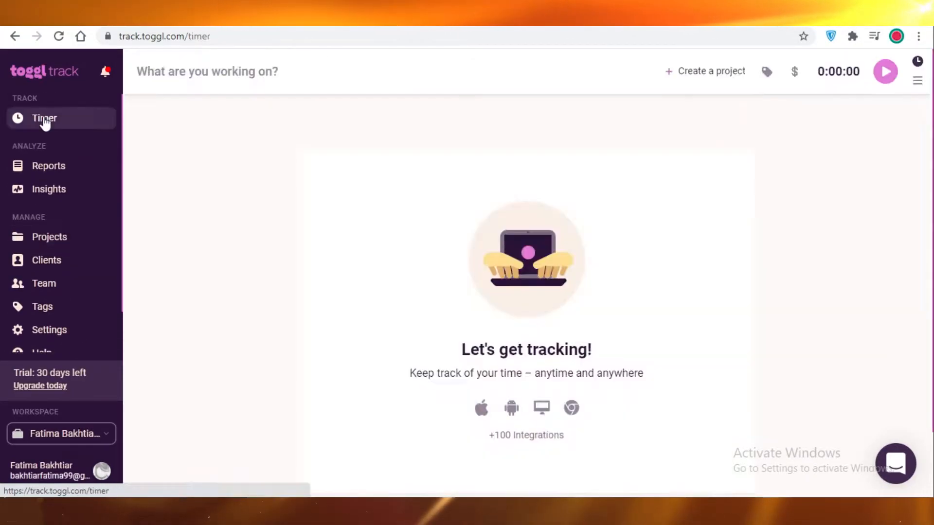
mouse_move(463, 164)
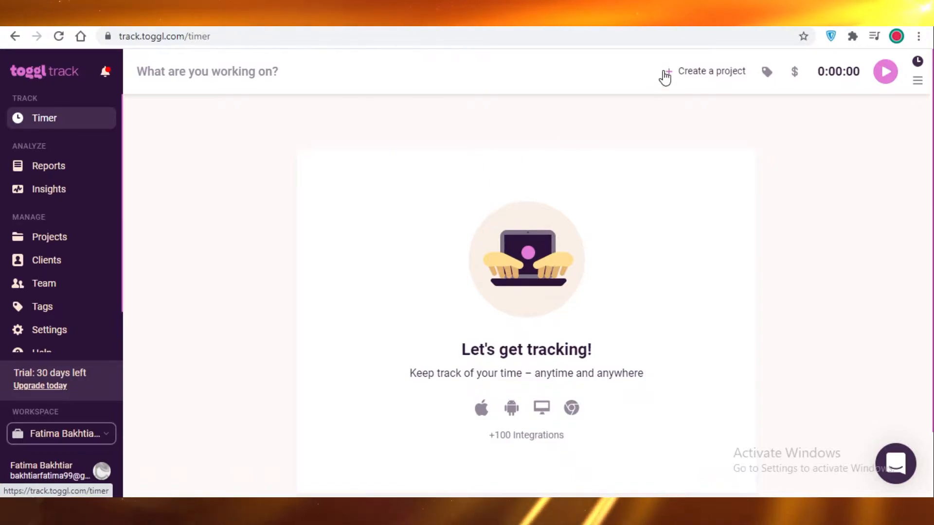
mouse_move(697, 71)
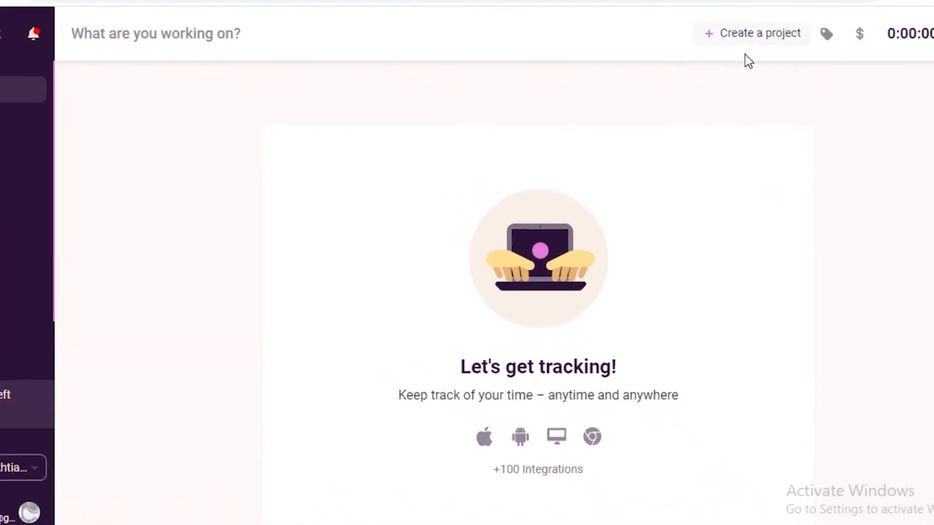
Start a new project named Jane Doe Marketing and add a new client Jane Doe.
left_click(752, 33)
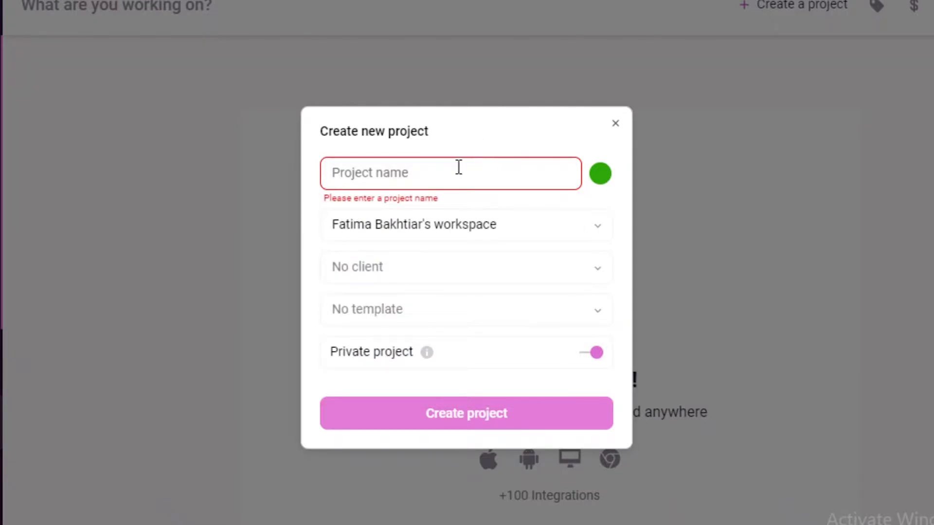
type("Jane Doe Marketing")
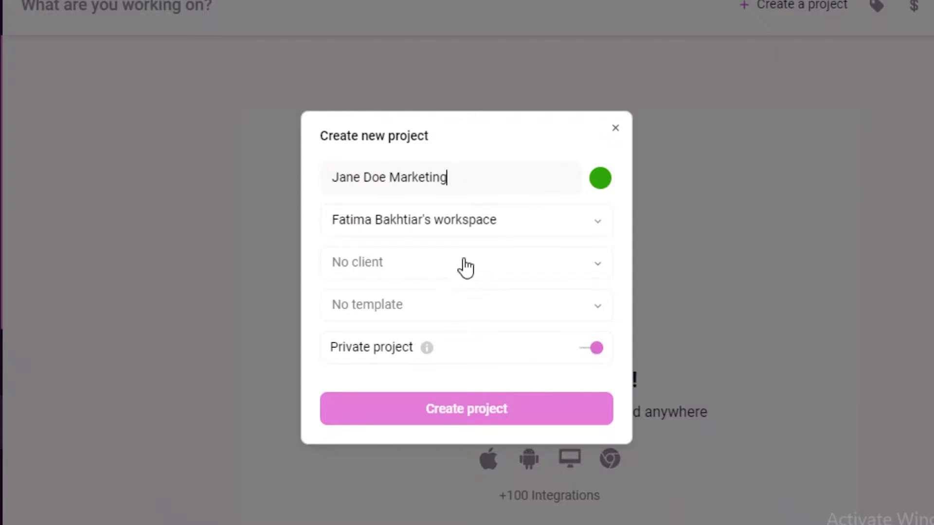
left_click(466, 262)
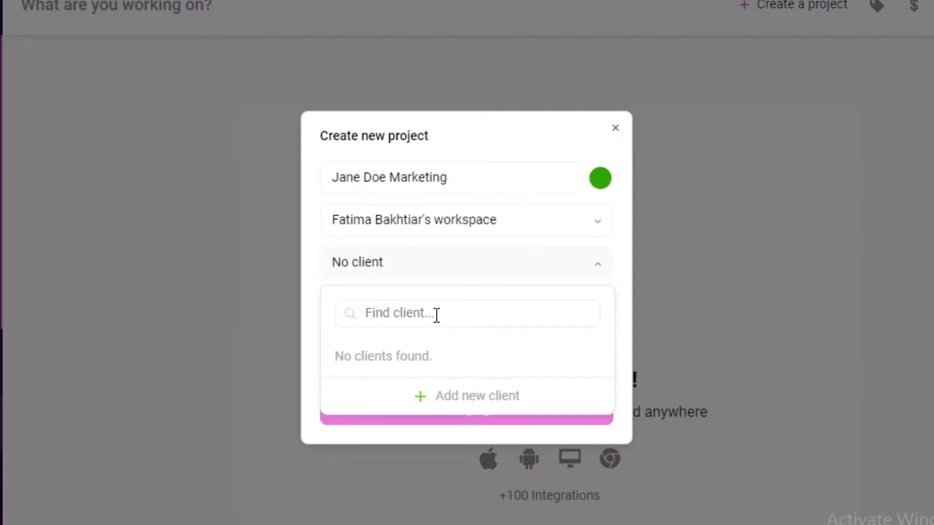
left_click(466, 396)
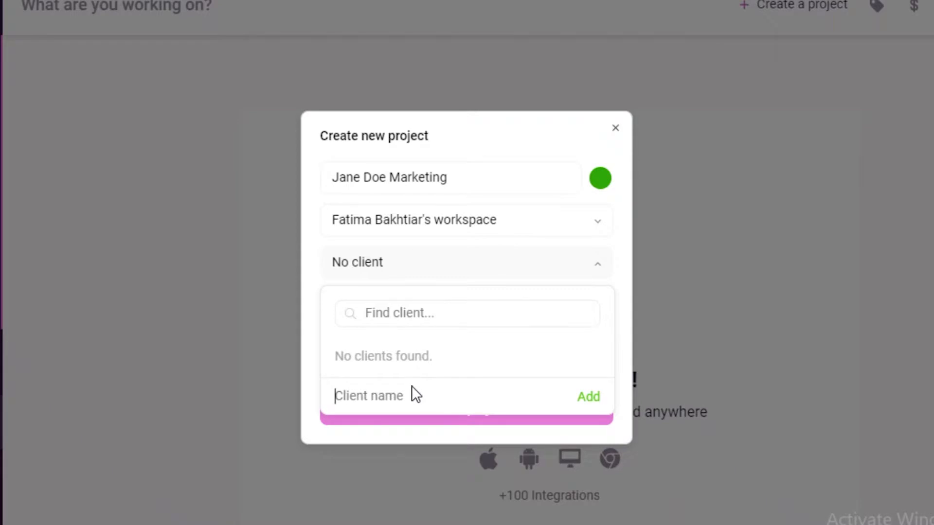
type("Jane Doe")
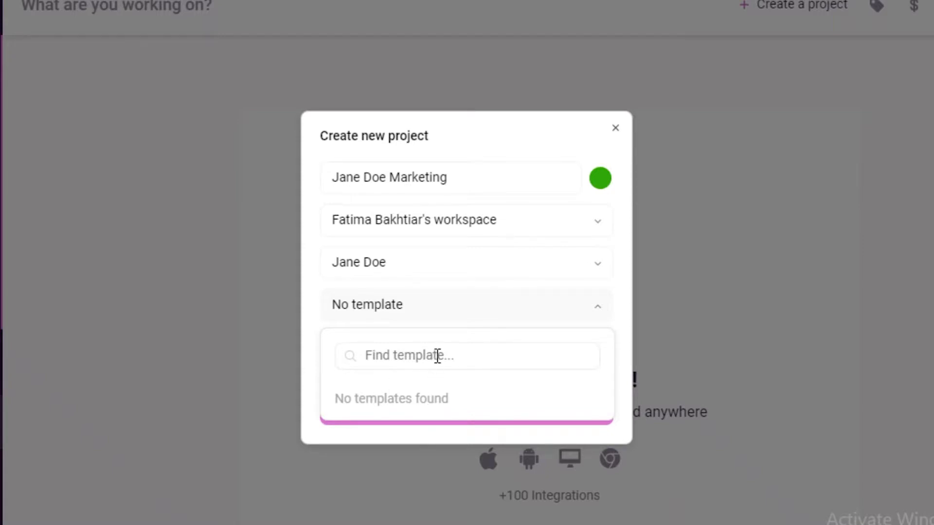
Dismiss the empty templates list and submit the Jane Doe Marketing project for creation.
left_click(465, 305)
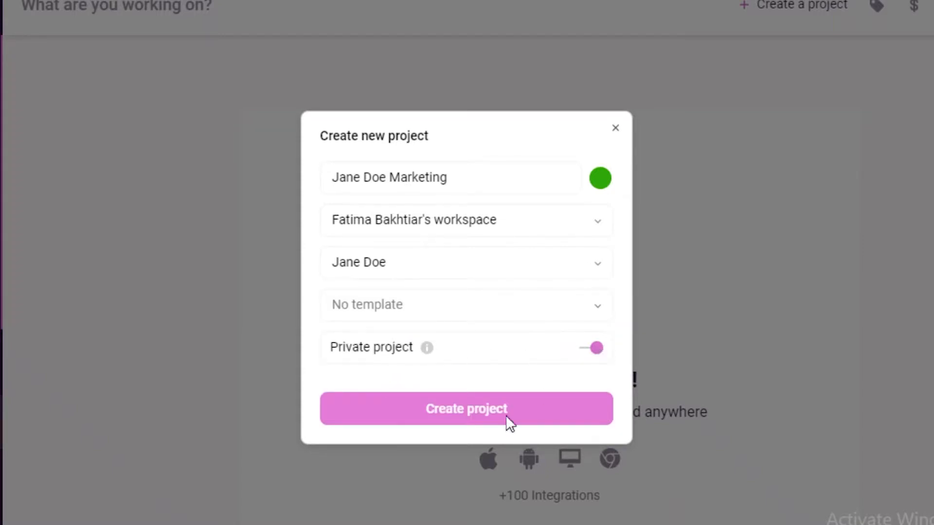
left_click(466, 409)
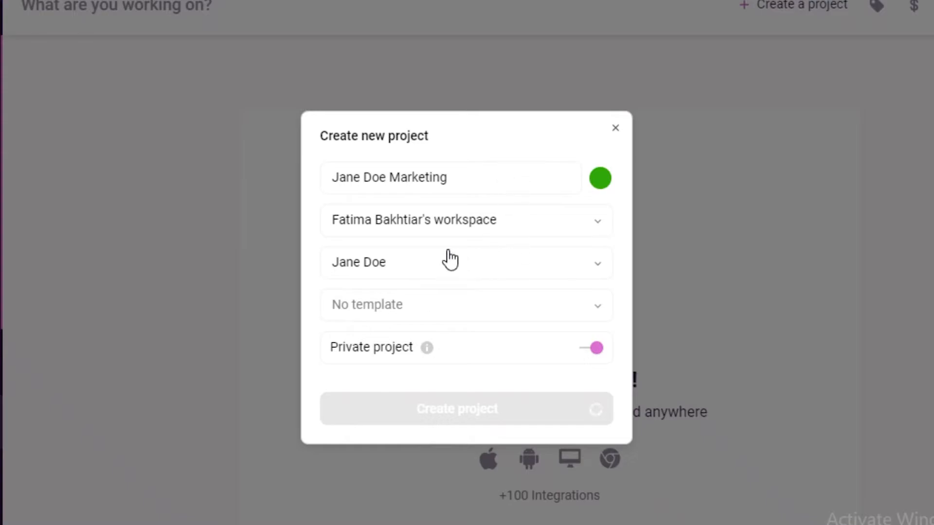
Start the timer running on the new Jane Doe Marketing project.
left_click(466, 409)
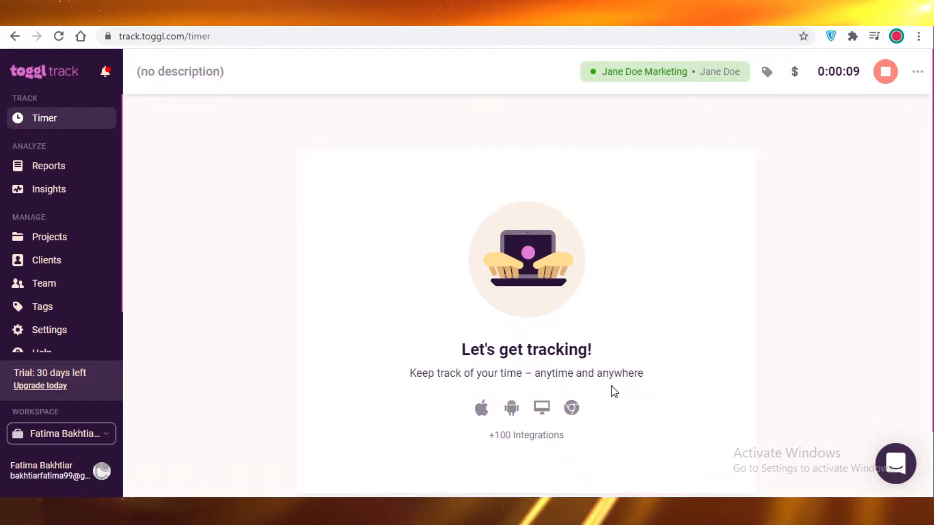
mouse_move(792, 95)
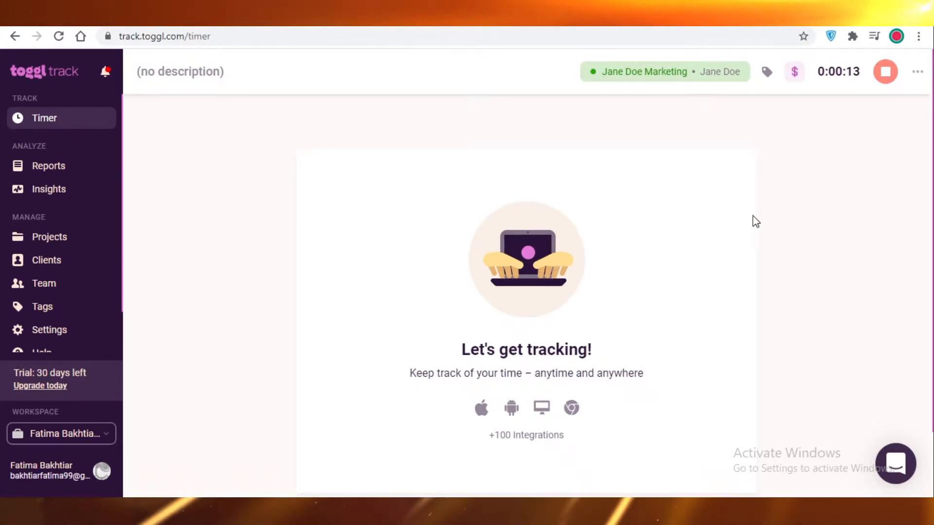
mouse_move(803, 188)
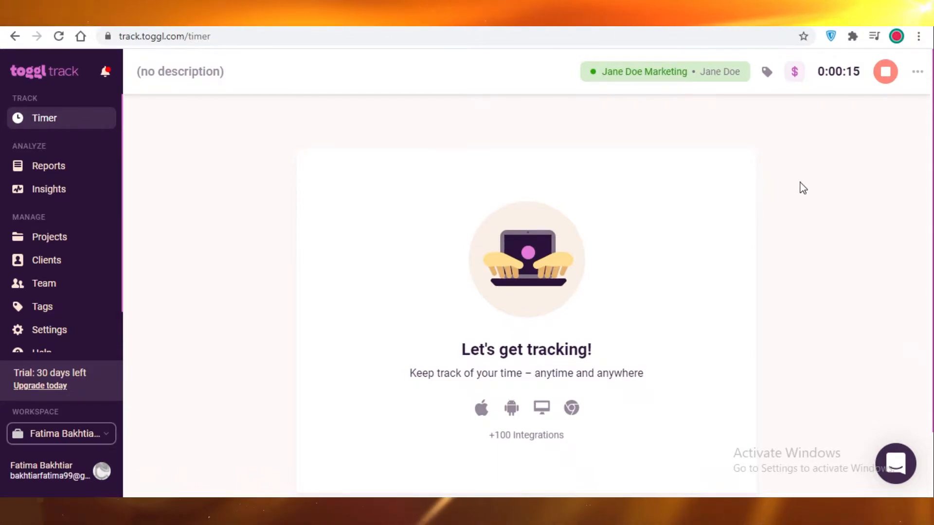
mouse_move(885, 71)
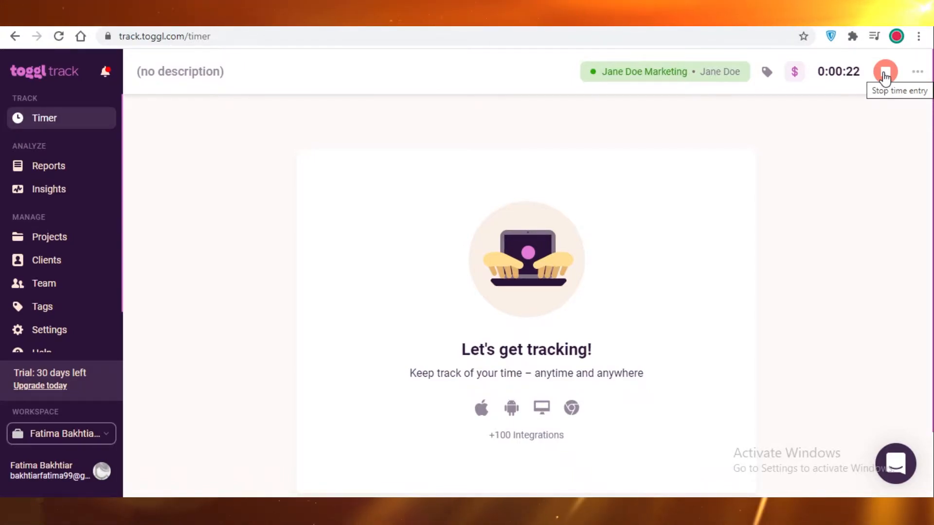
Stop the 23-second entry and go to its Jane Doe Marketing project from the entry's actions menu.
left_click(885, 71)
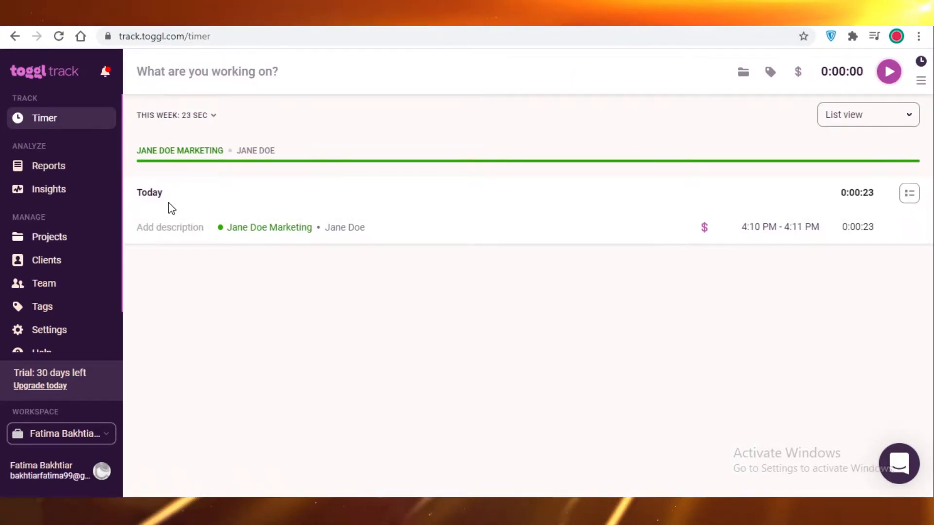
mouse_move(142, 117)
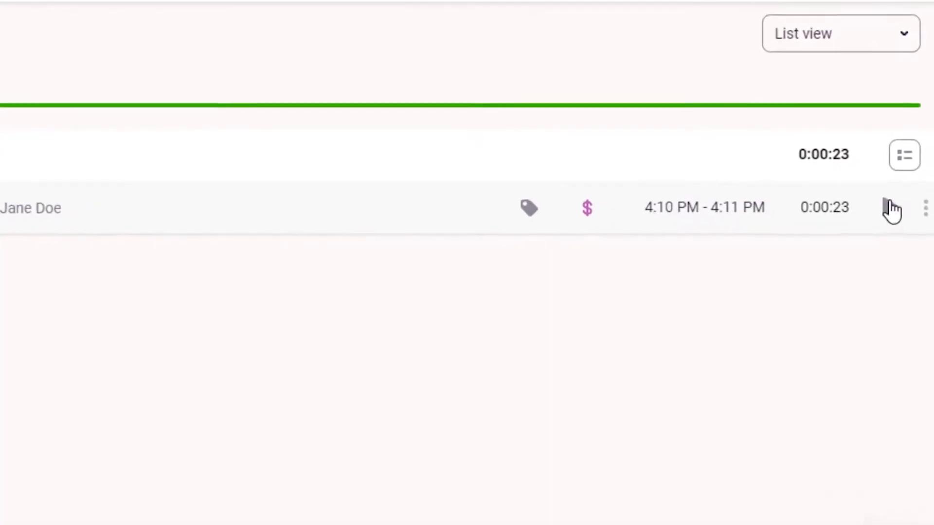
left_click(925, 208)
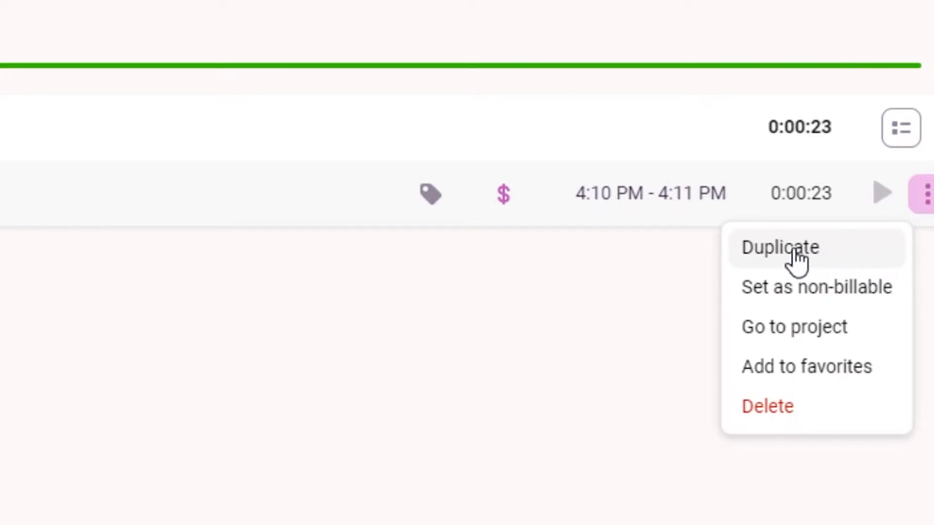
mouse_move(810, 298)
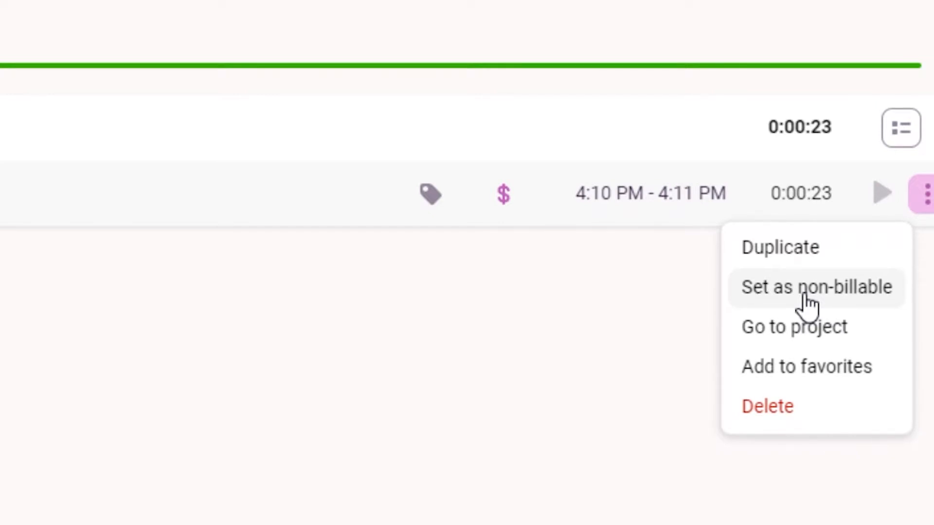
left_click(794, 327)
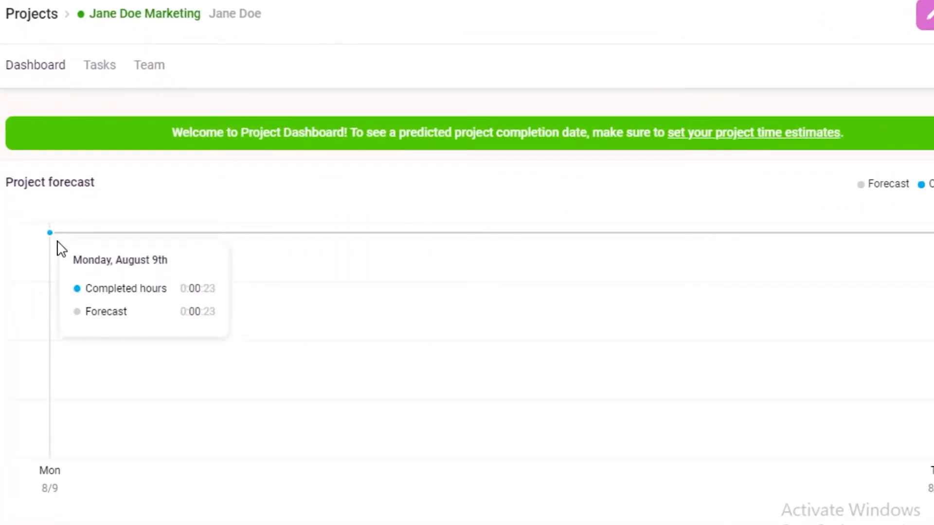
mouse_move(354, 312)
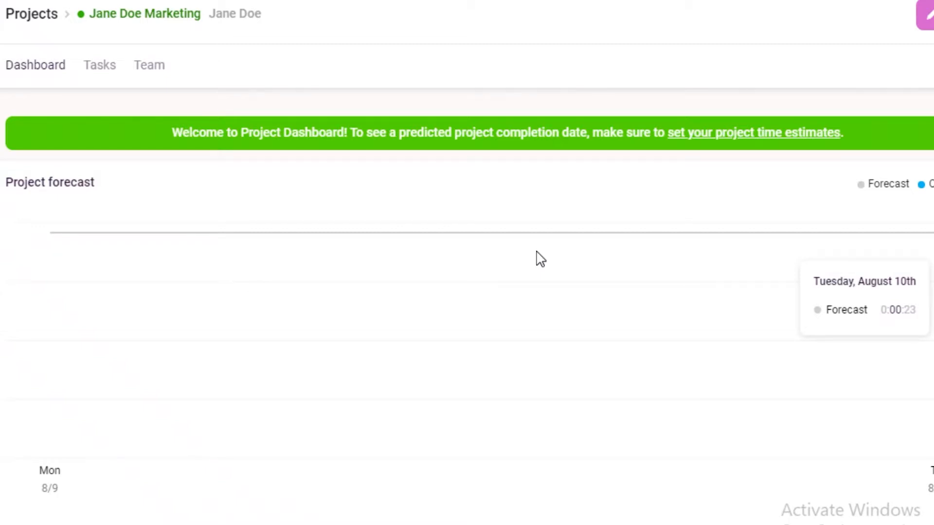
mouse_move(45, 7)
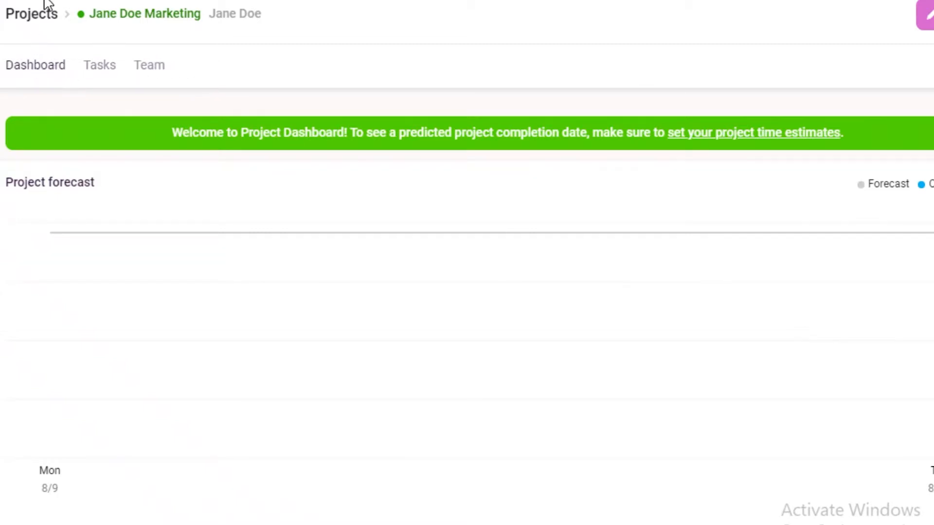
mouse_move(49, 233)
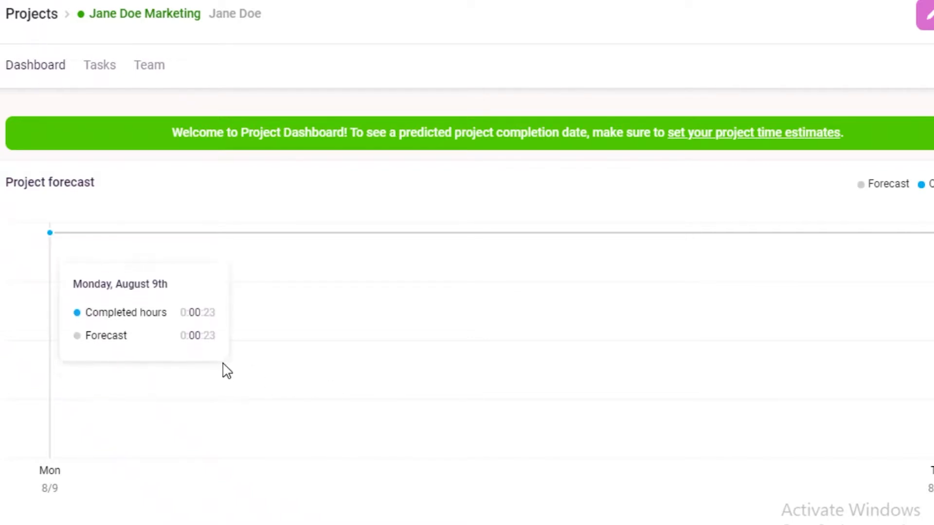
mouse_move(500, 352)
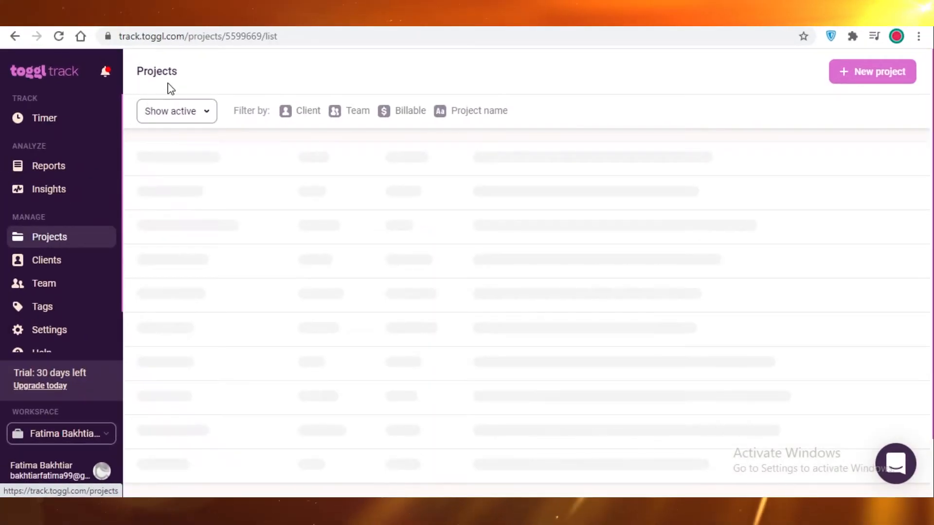
Filter projects to Billable, then Non-billable, then clear the filter to show all projects.
left_click(169, 111)
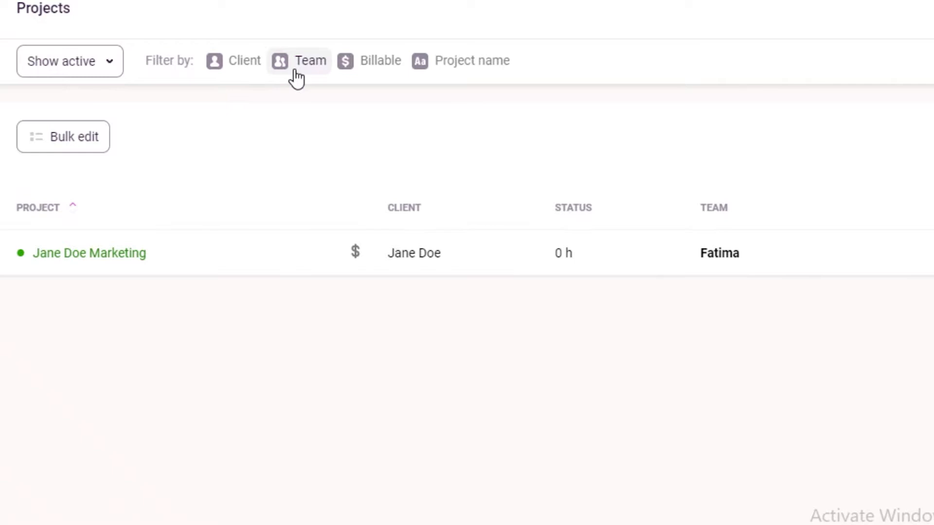
left_click(369, 60)
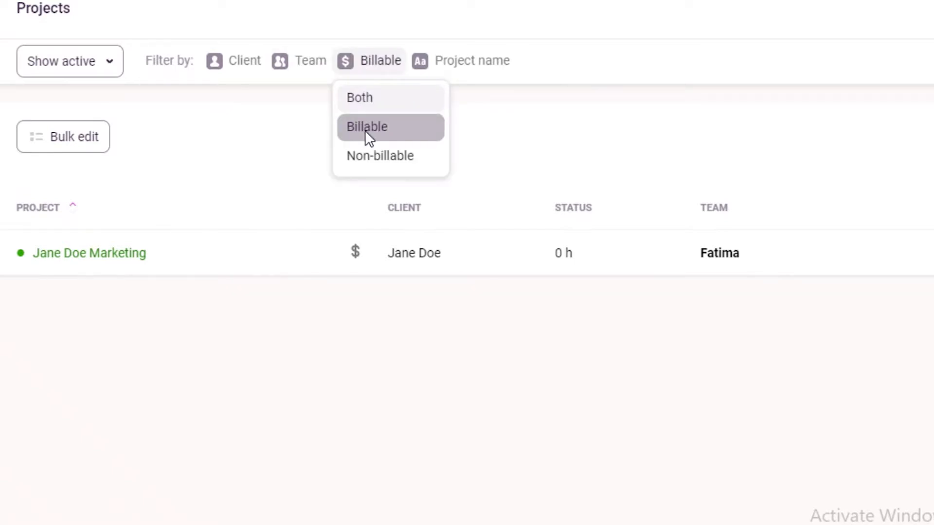
left_click(367, 126)
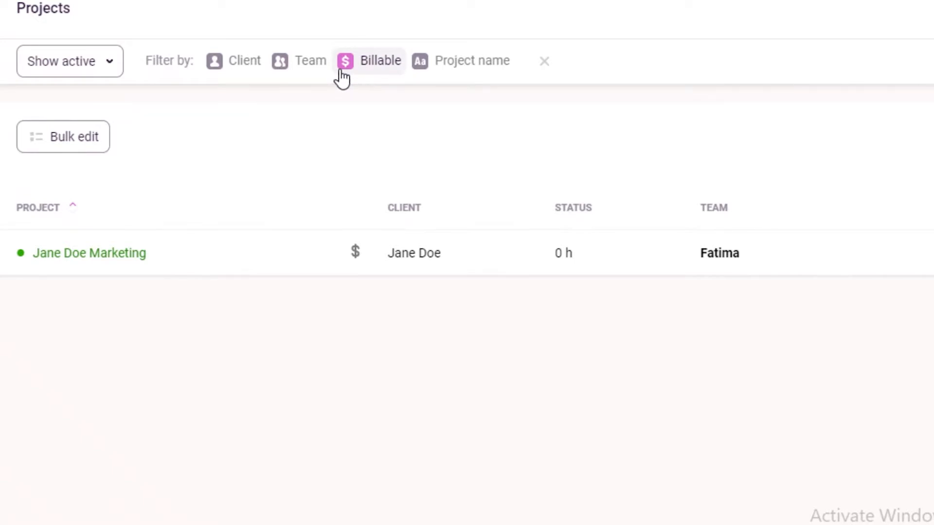
left_click(367, 60)
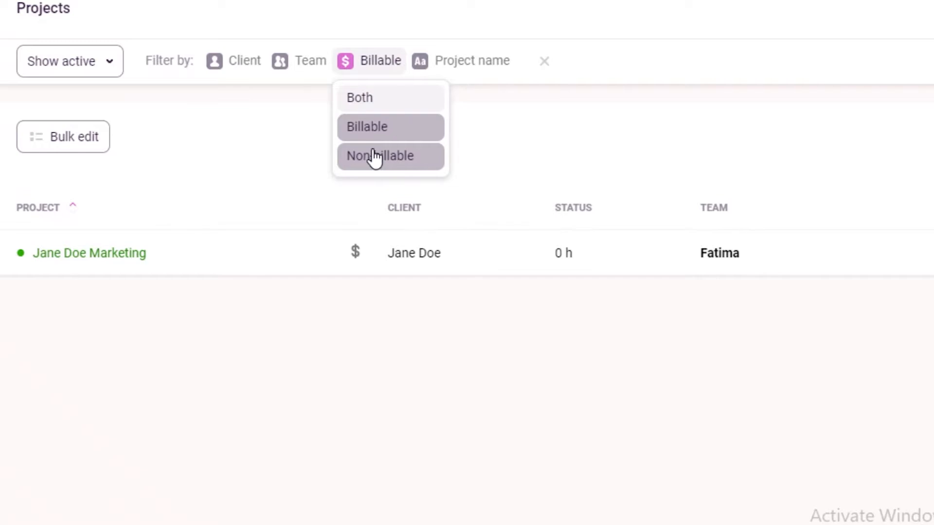
left_click(379, 155)
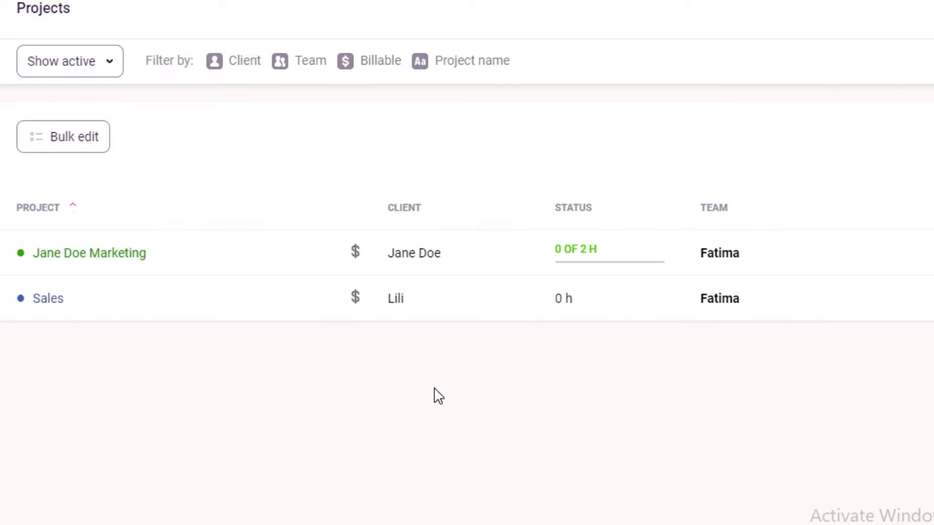
mouse_move(453, 261)
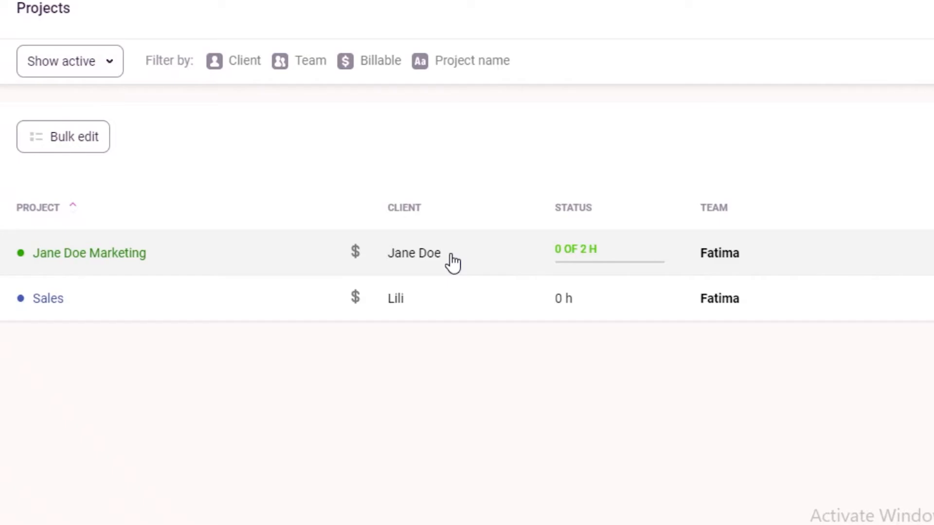
left_click(90, 253)
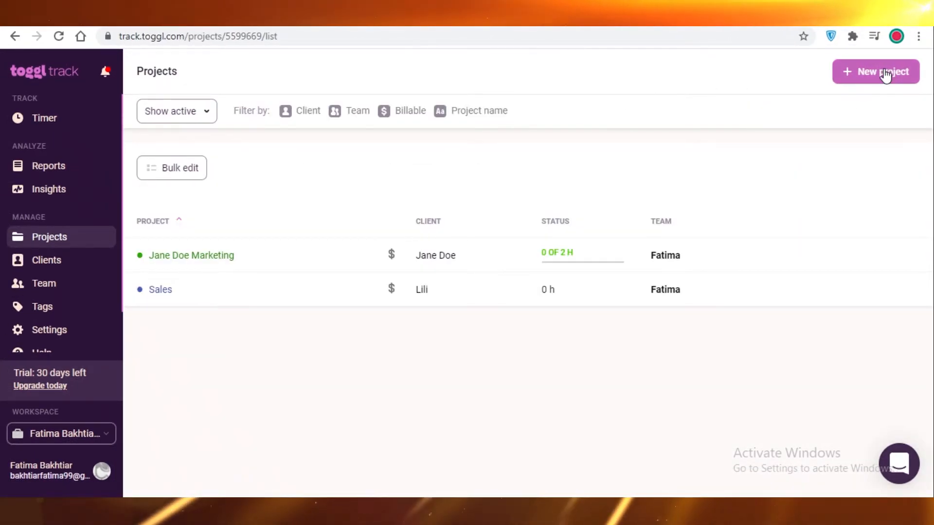
Create a new project named IT with a lime green colour for a new client Kate.
left_click(876, 71)
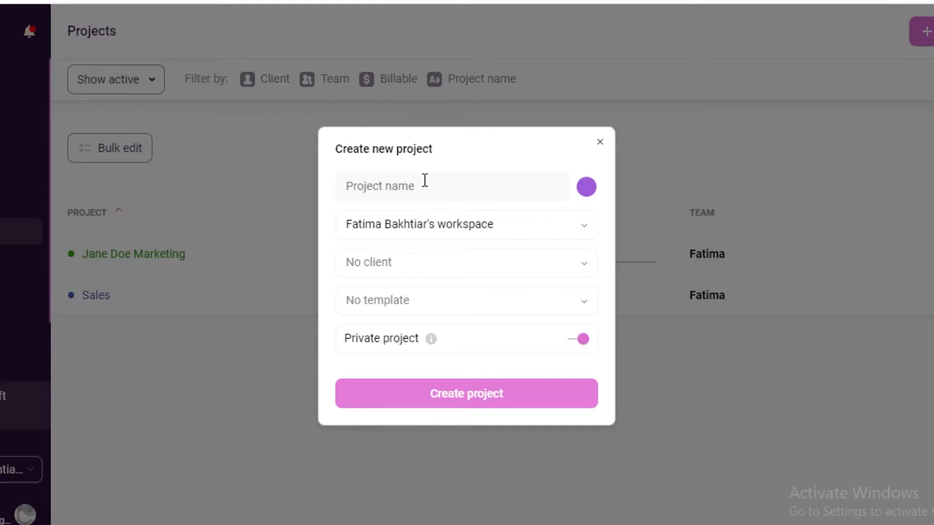
type("IT")
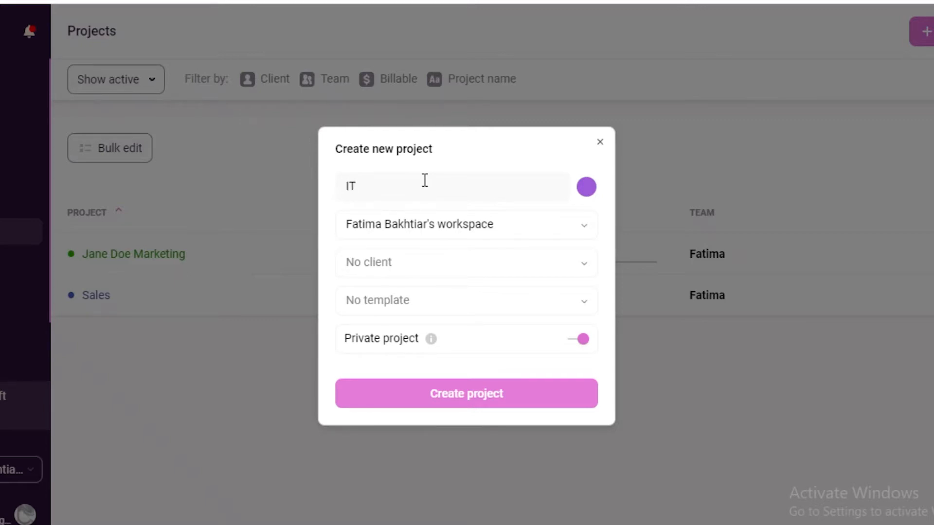
left_click(585, 187)
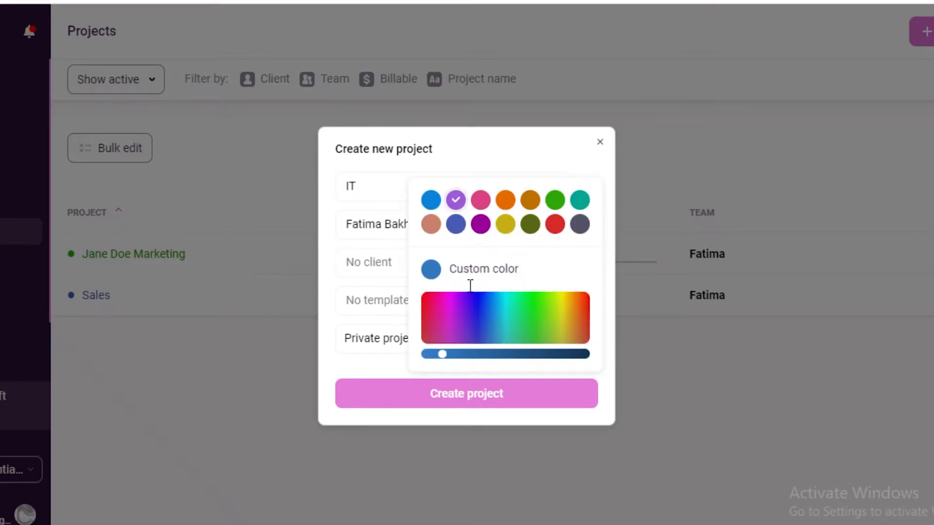
left_click(536, 322)
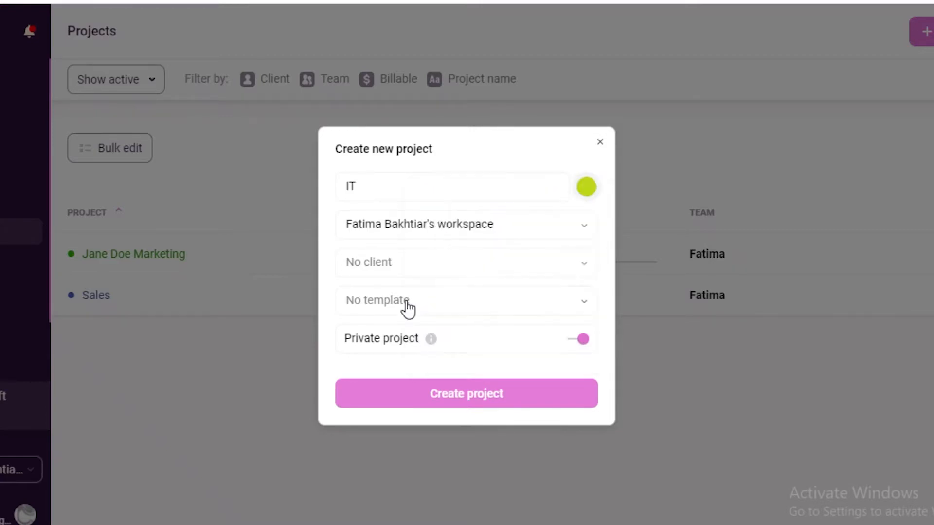
left_click(466, 262)
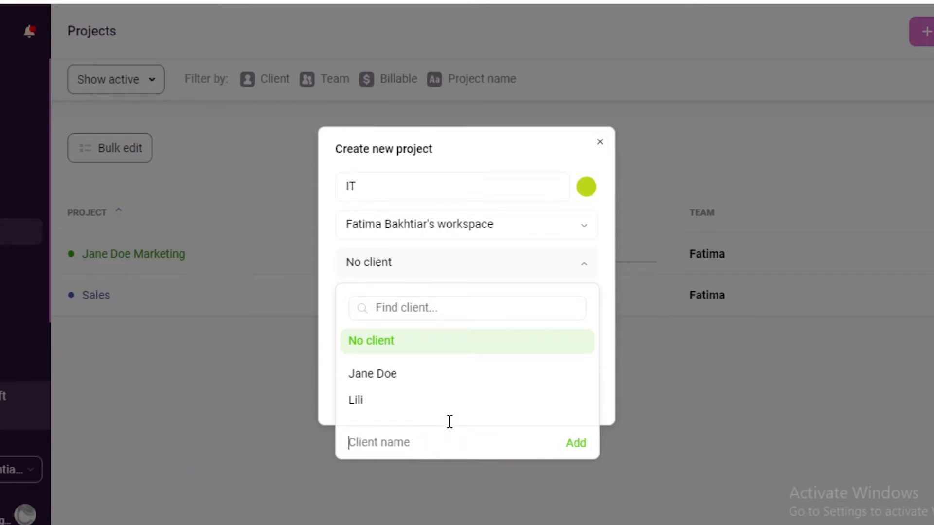
mouse_move(439, 429)
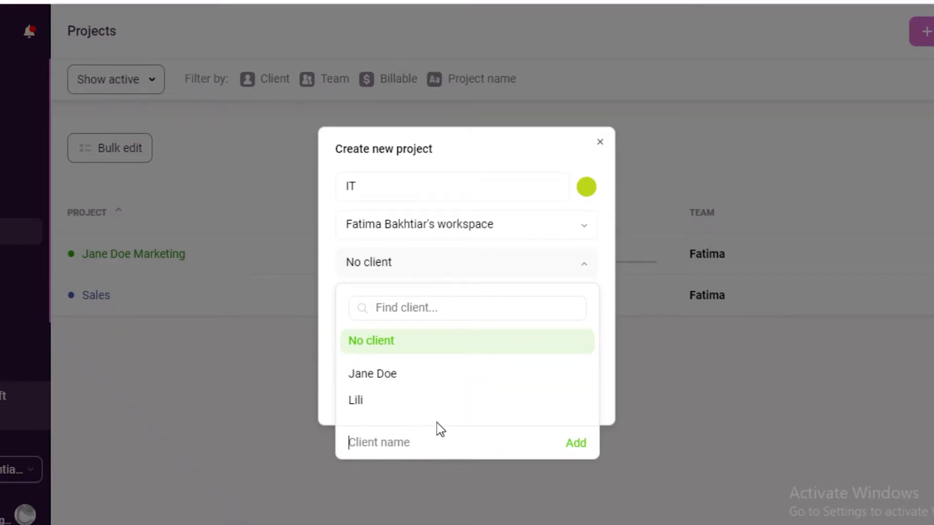
type("Kate")
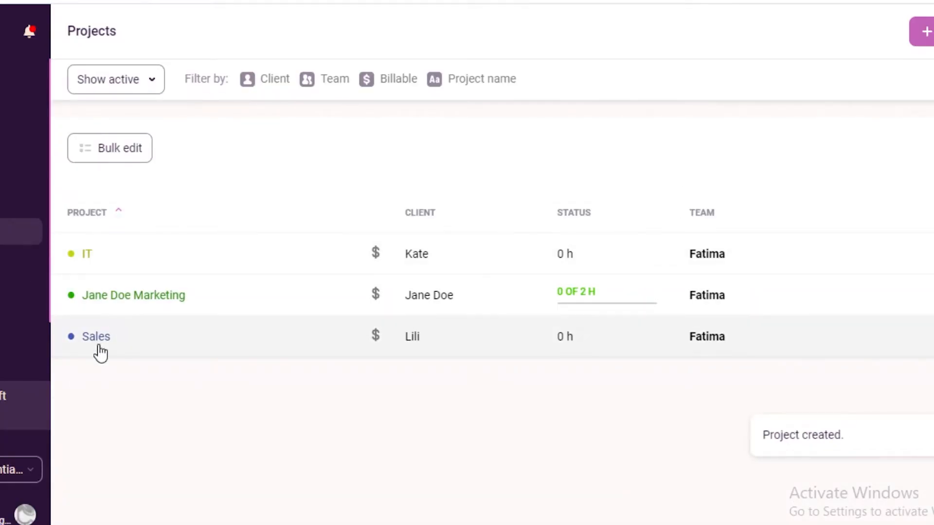
Open the IT project's dashboard and bring up its Edit Project settings.
left_click(86, 254)
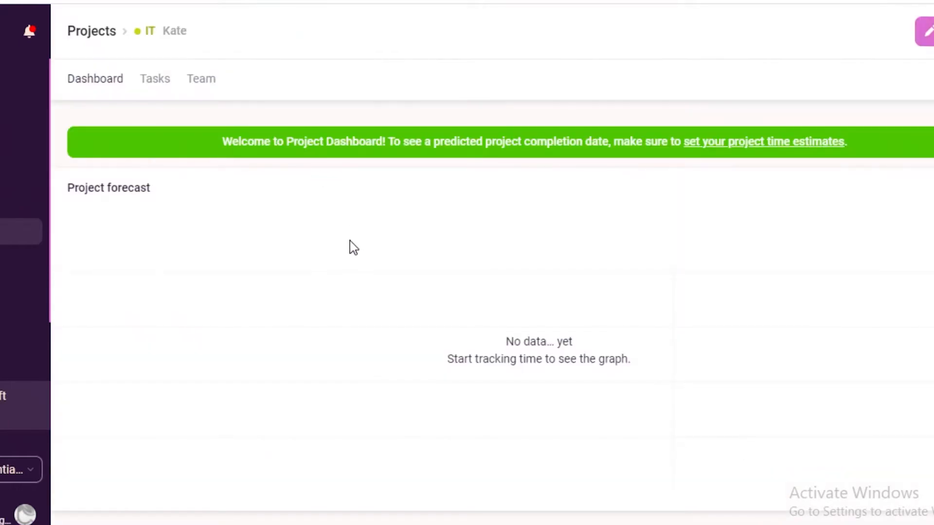
left_click(925, 31)
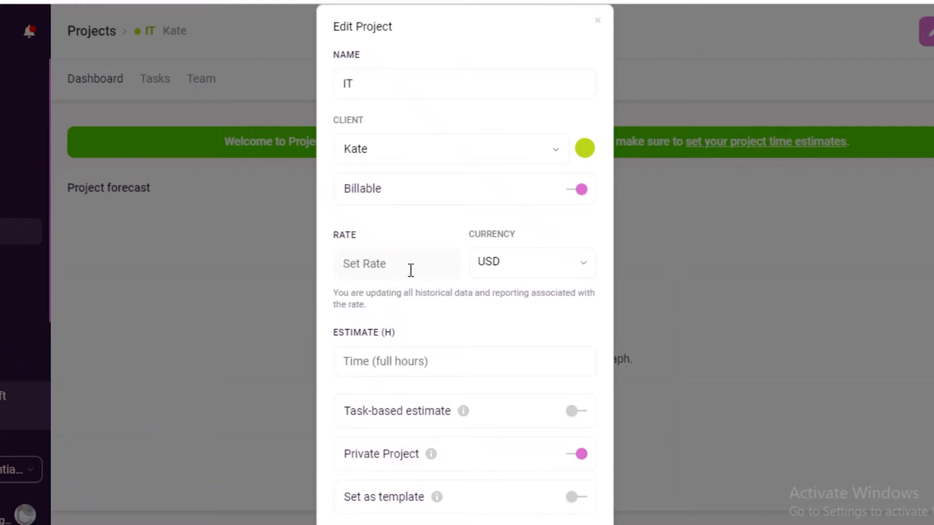
Give the IT project a 10 USD hourly rate, a 4-hour task-based estimate, and save.
type("10")
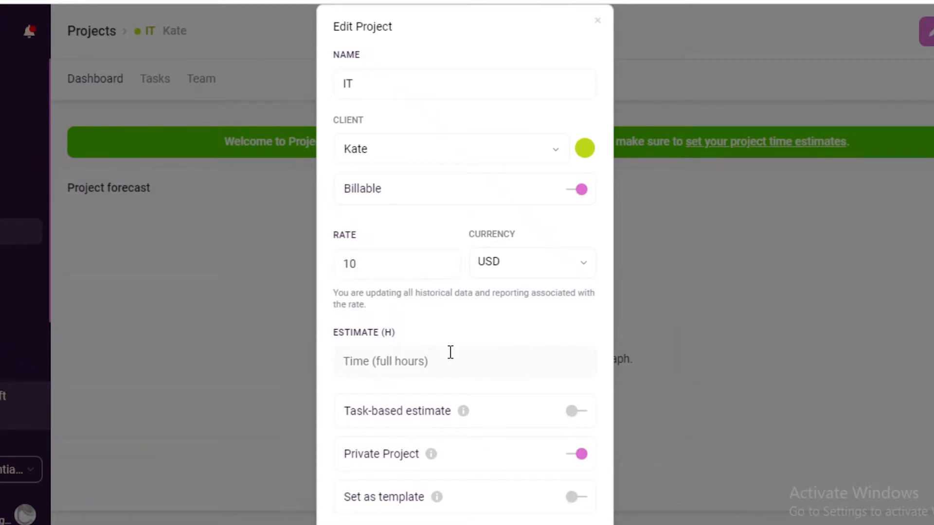
type("4")
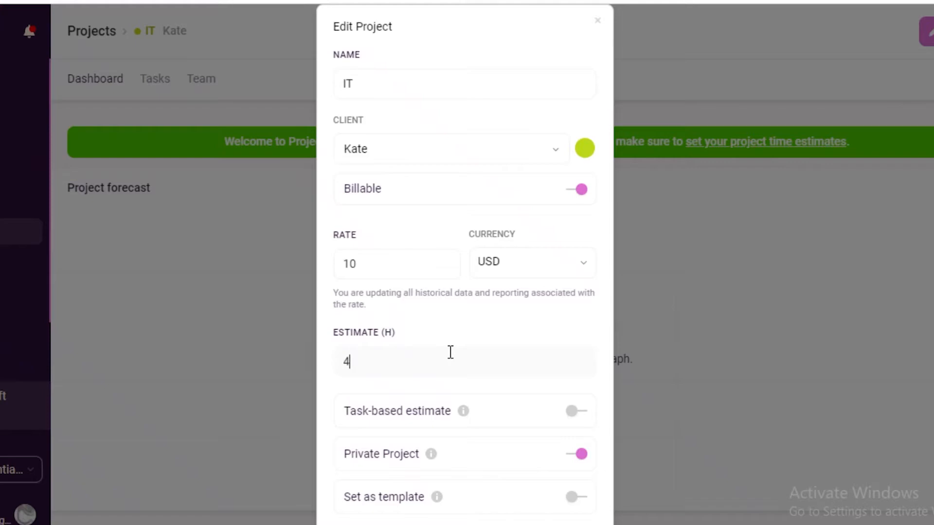
scroll("down", 3)
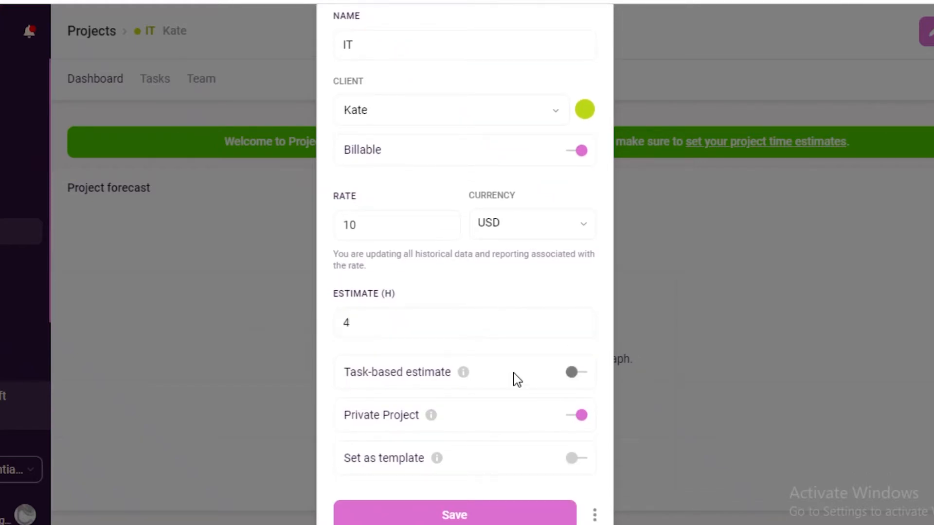
double_click(384, 371)
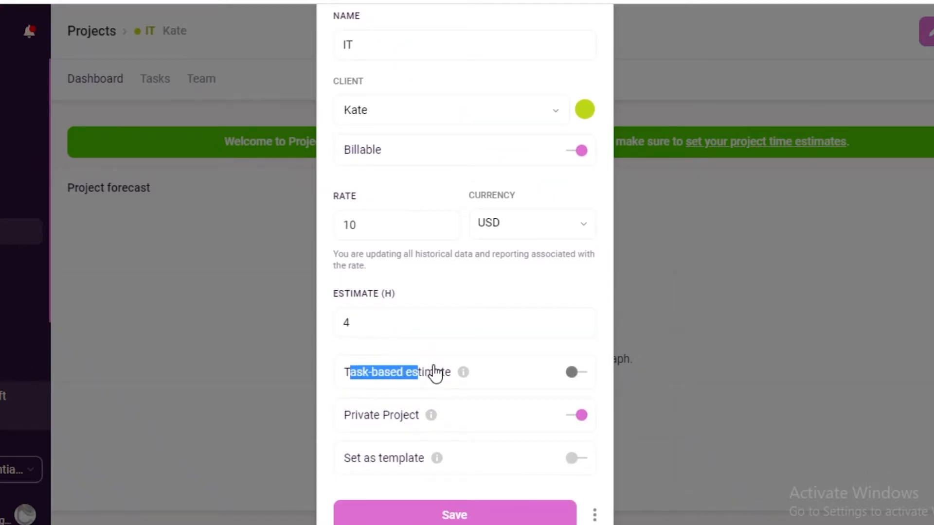
left_click(575, 372)
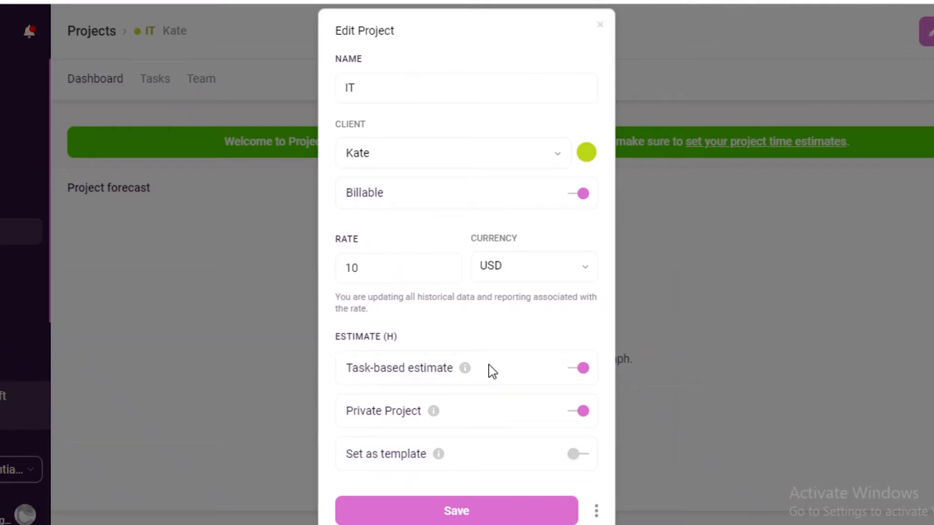
left_click(578, 367)
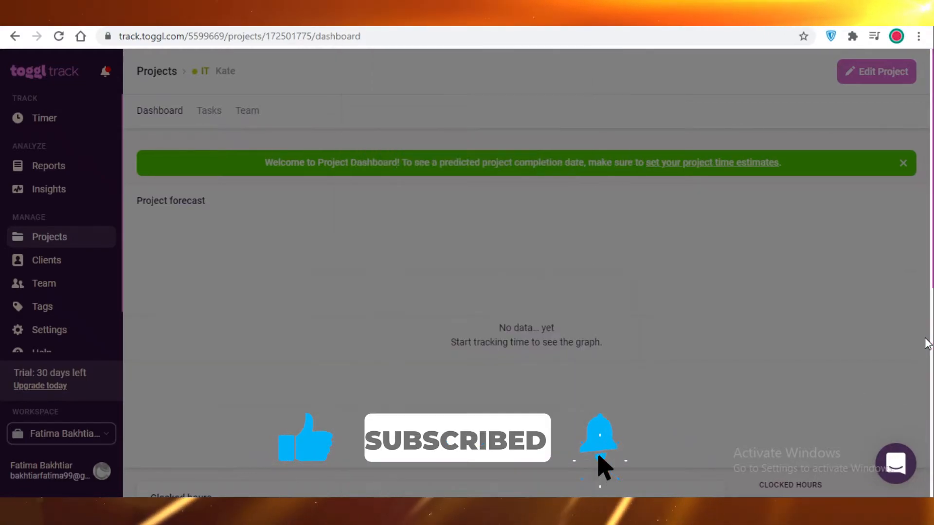
scroll("down", 3)
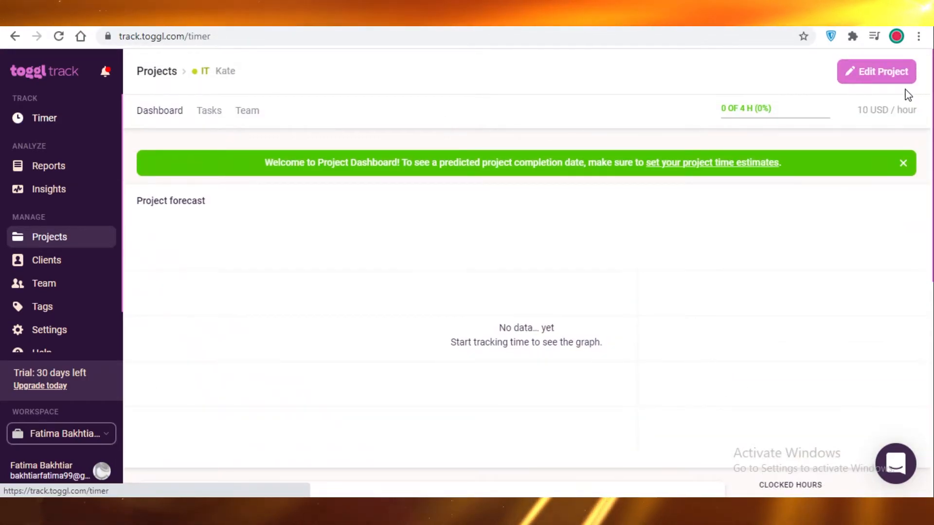
Time a short entry against the IT project from the Timer page and stop it.
left_click(44, 118)
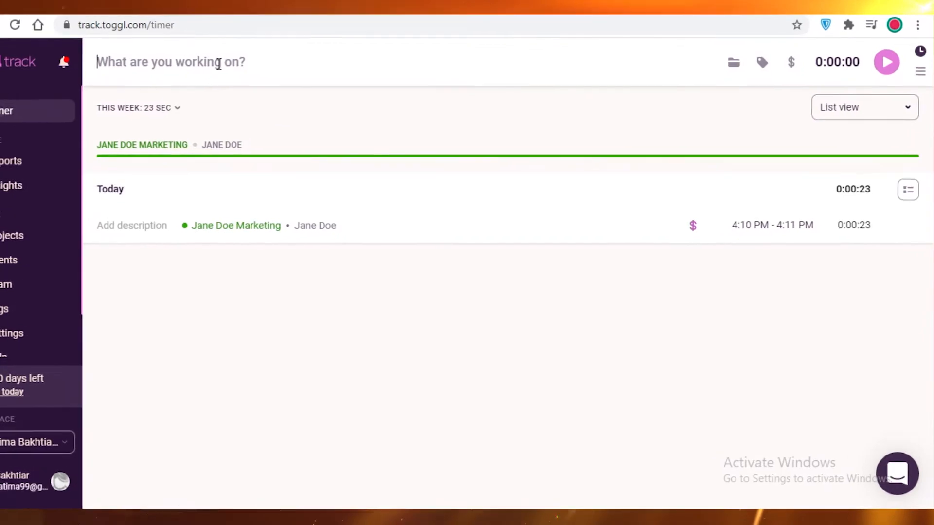
type("s")
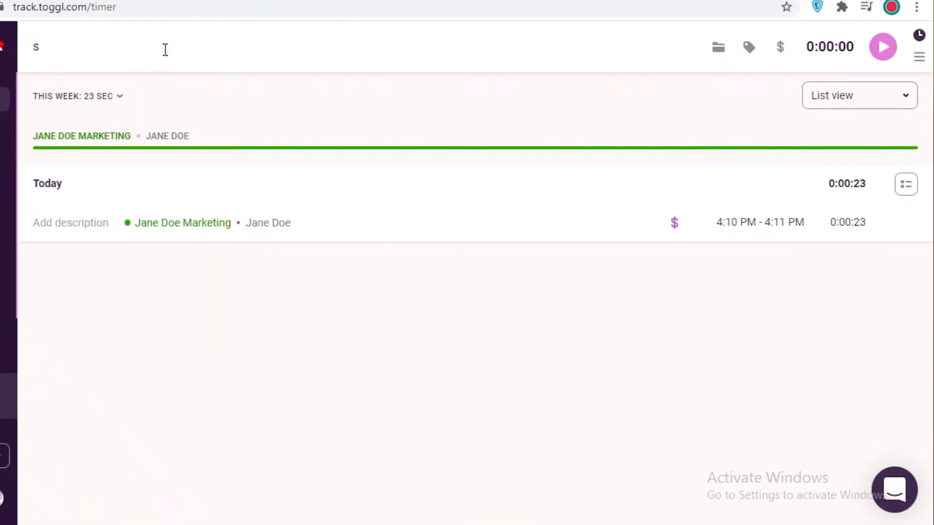
type("IT")
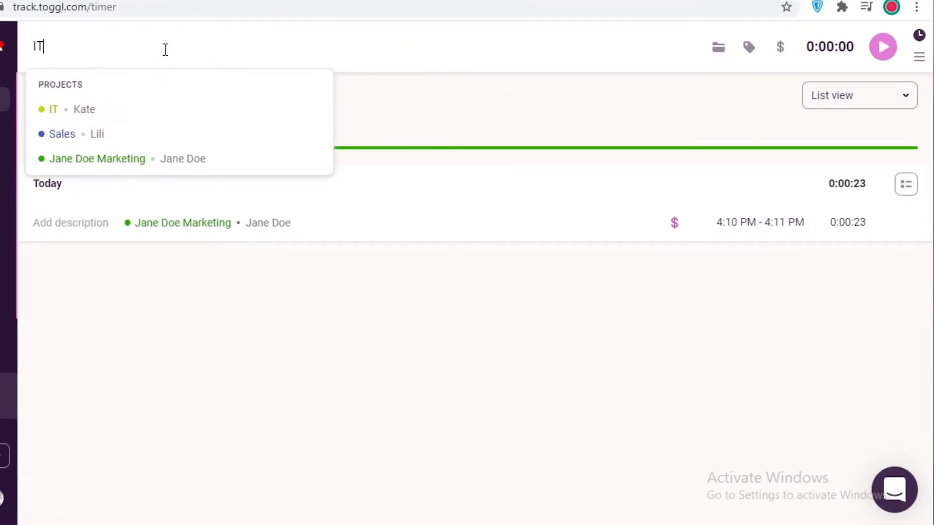
left_click(53, 109)
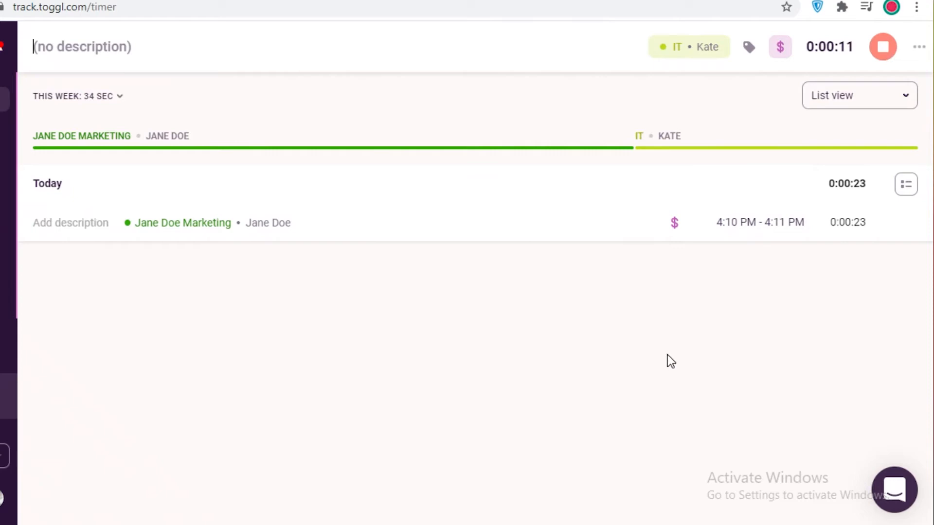
mouse_move(892, 67)
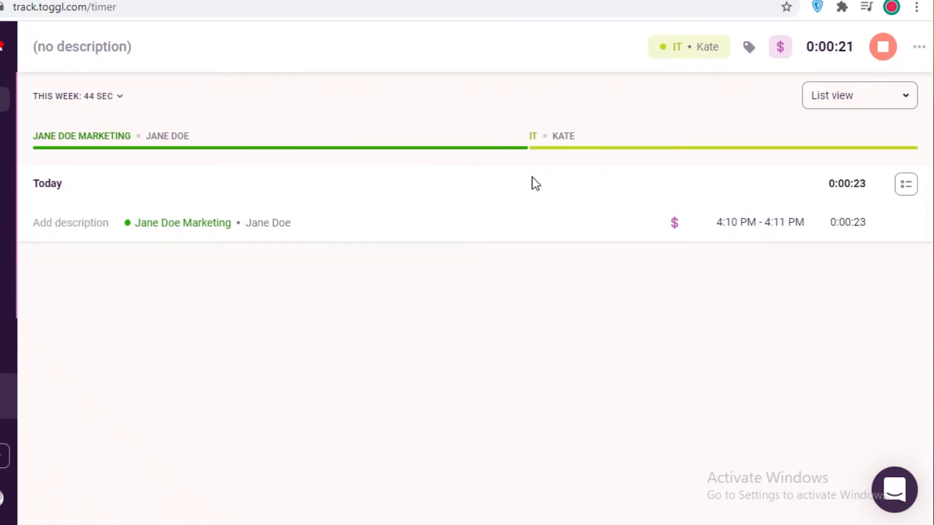
mouse_move(547, 160)
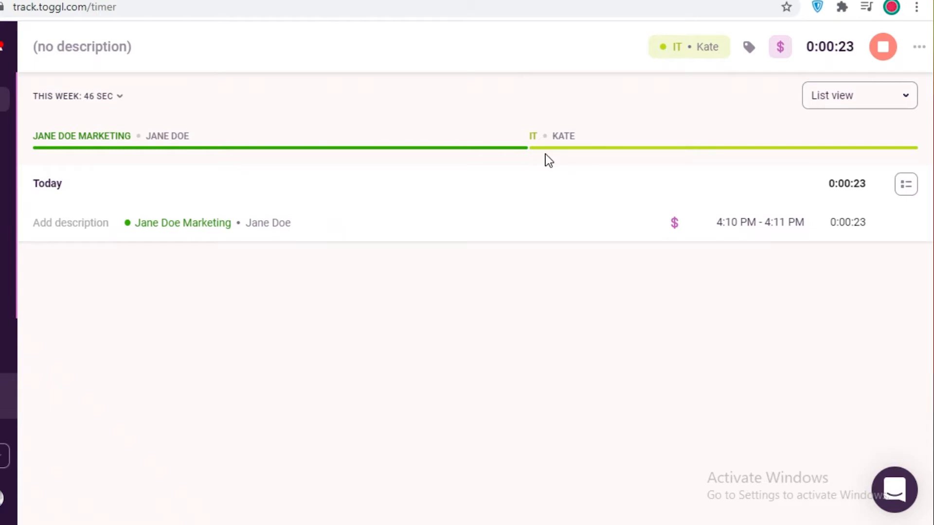
mouse_move(821, 158)
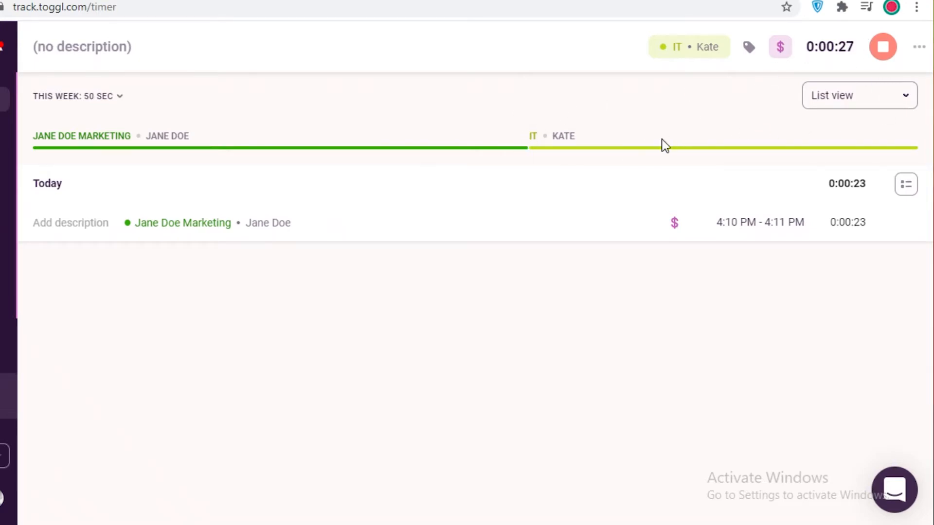
mouse_move(543, 174)
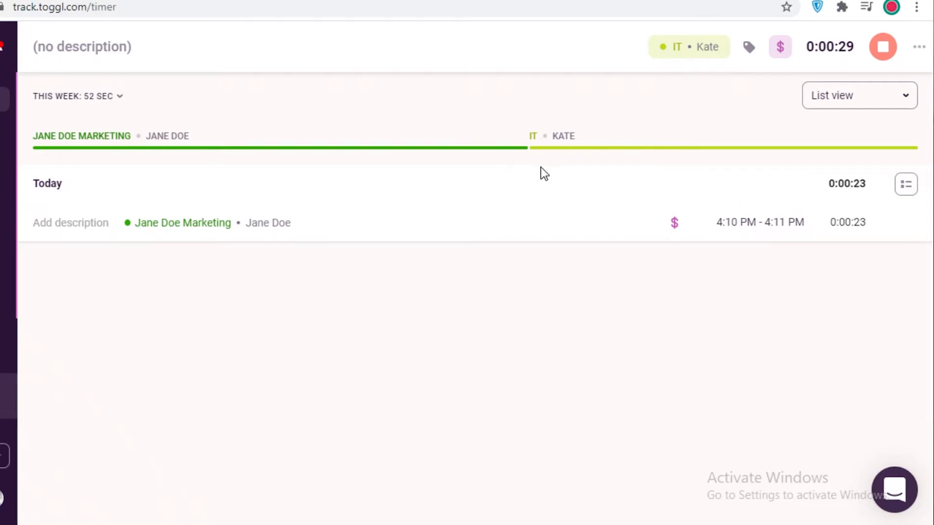
mouse_move(702, 144)
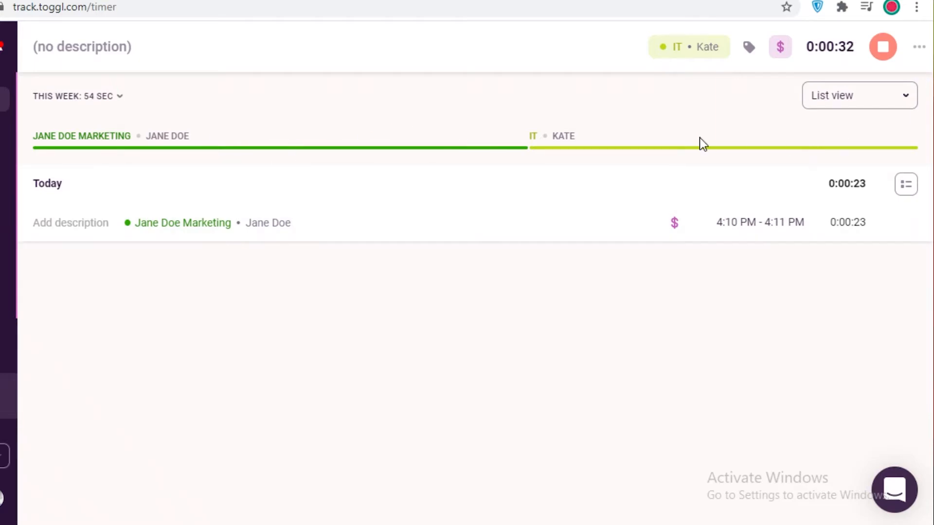
left_click(883, 47)
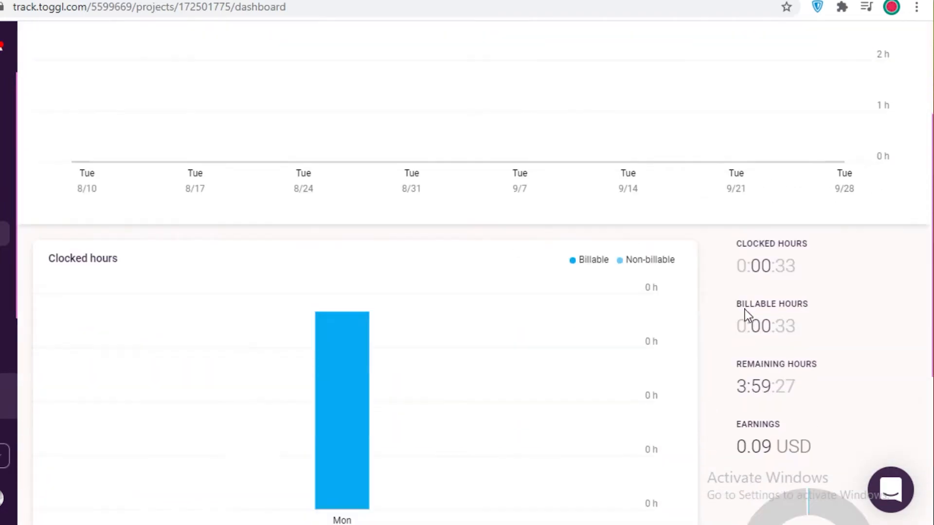
Review the IT project dashboard's remaining hours and earnings, then go to Insights.
scroll("down", 3)
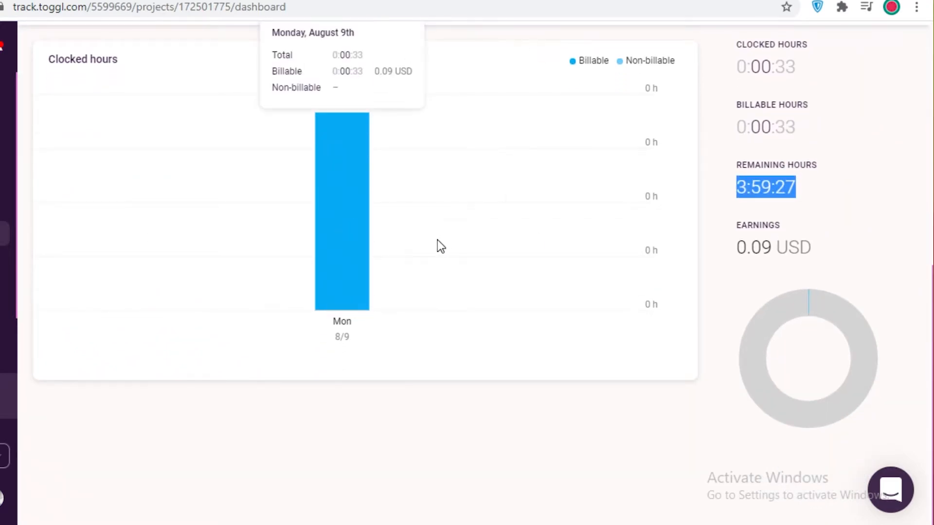
mouse_move(800, 471)
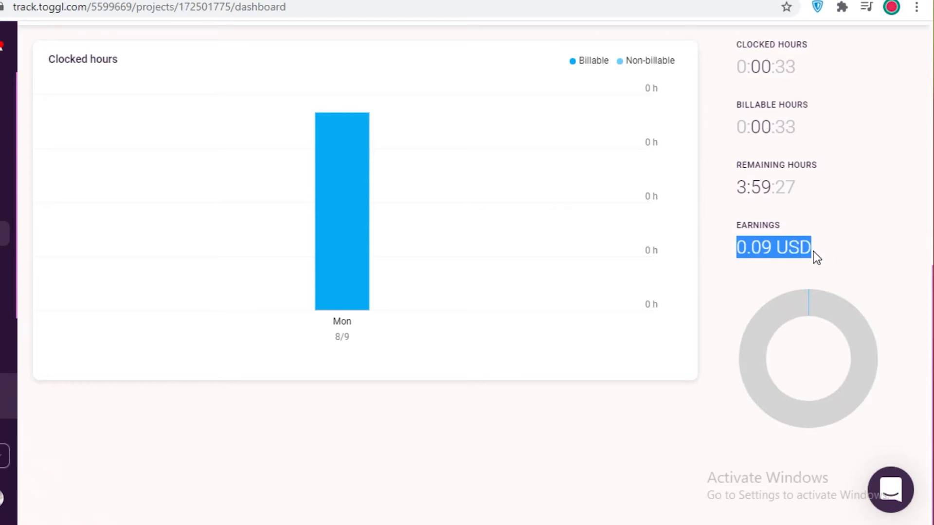
left_click(774, 247)
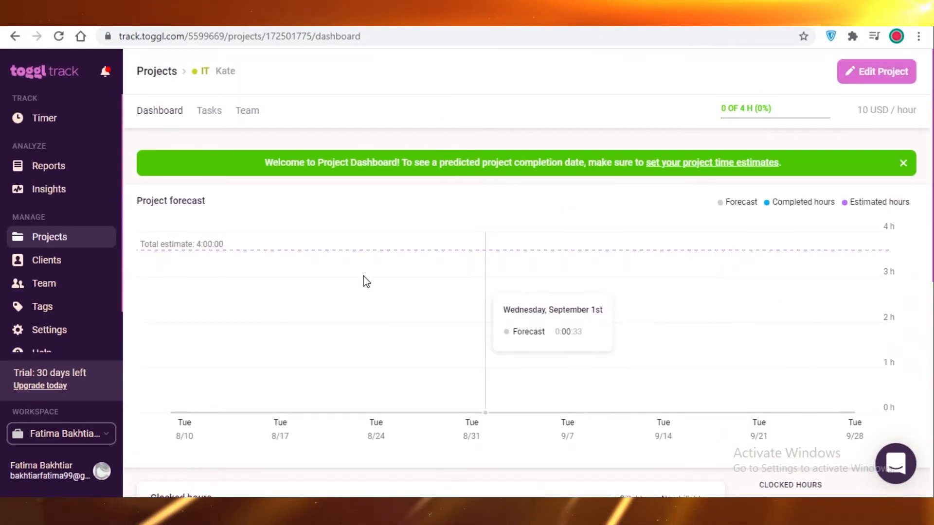
mouse_move(404, 247)
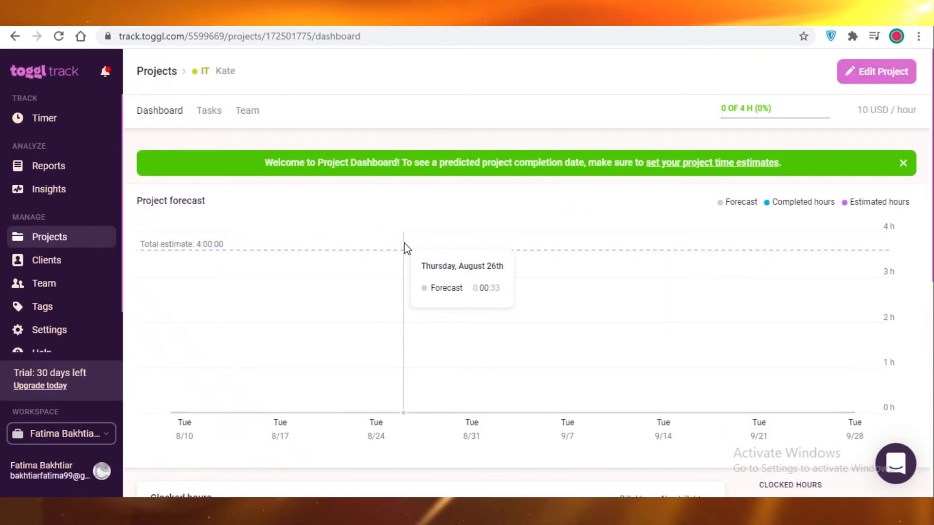
left_click(49, 188)
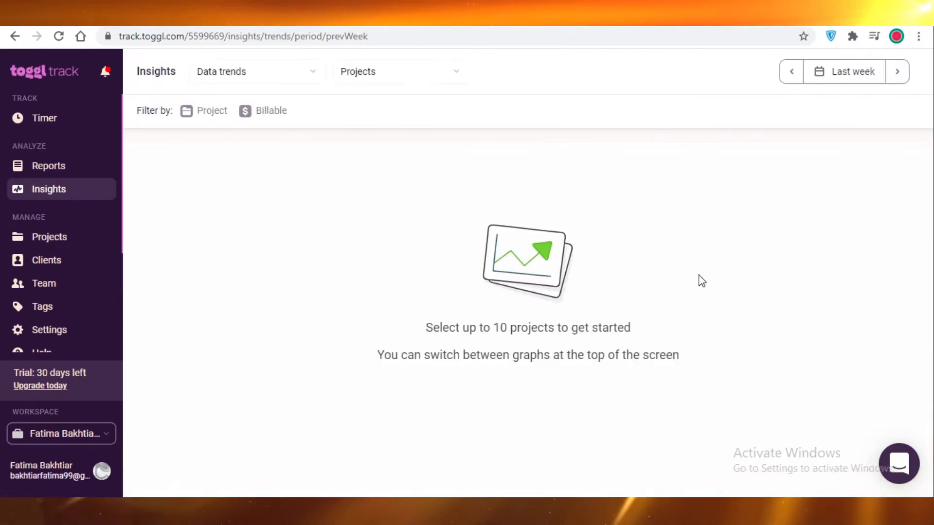
mouse_move(49, 236)
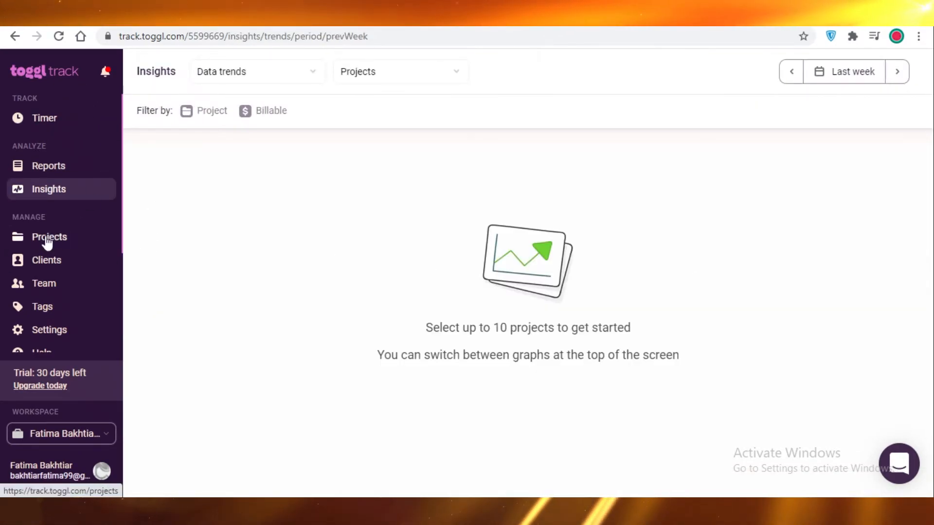
mouse_move(203, 111)
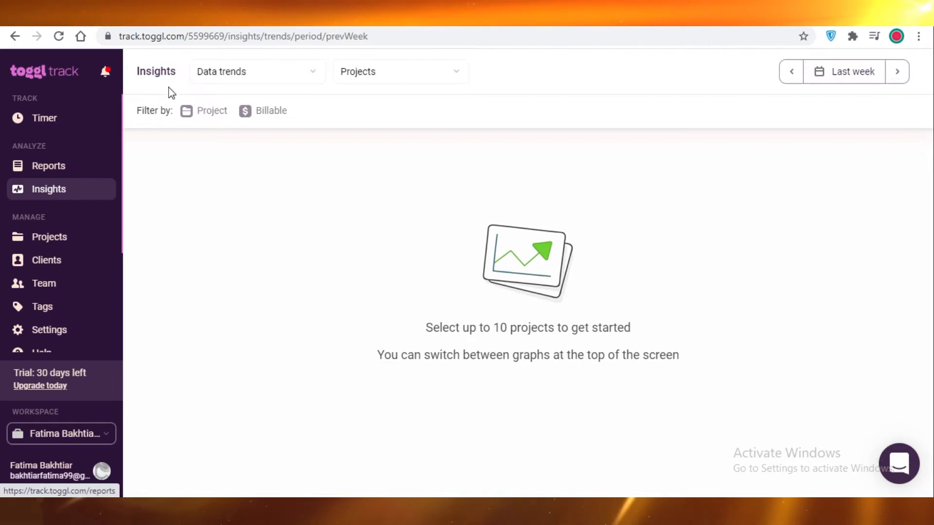
left_click(211, 111)
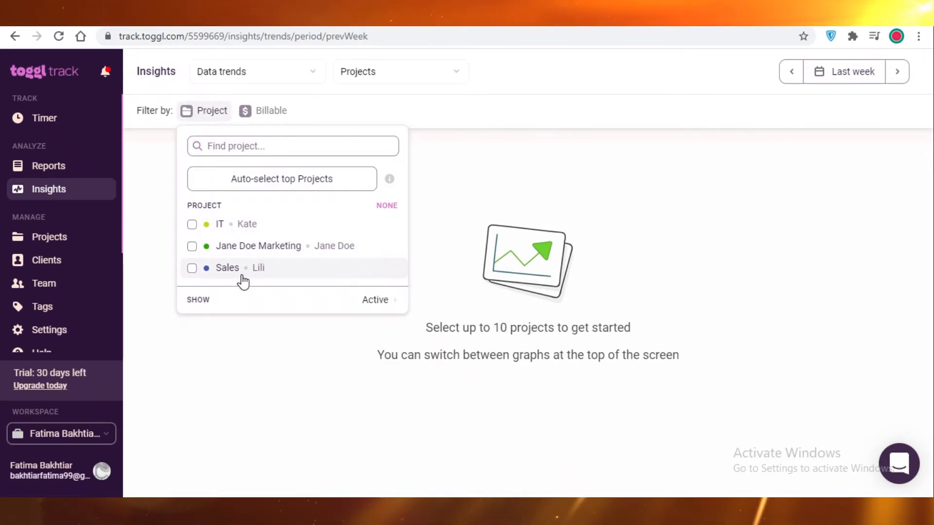
left_click(192, 224)
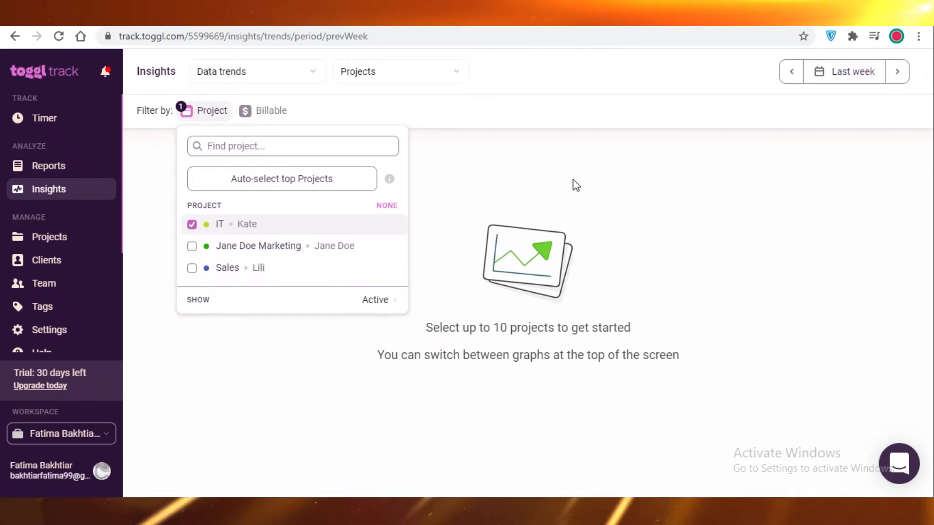
left_click(192, 224)
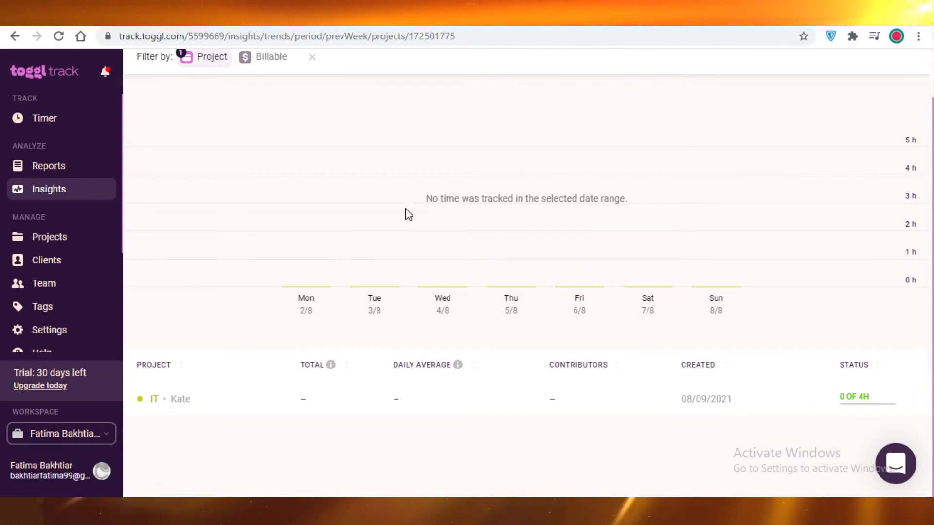
mouse_move(829, 163)
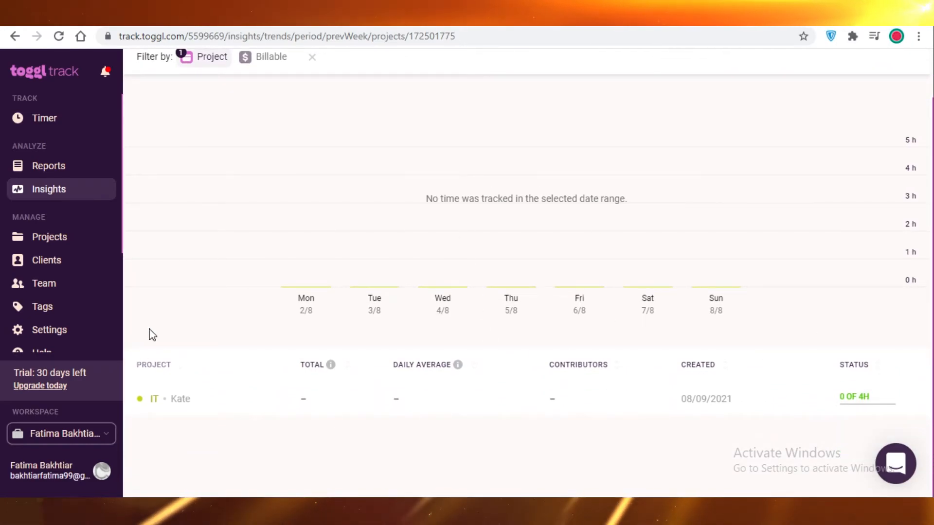
mouse_move(843, 408)
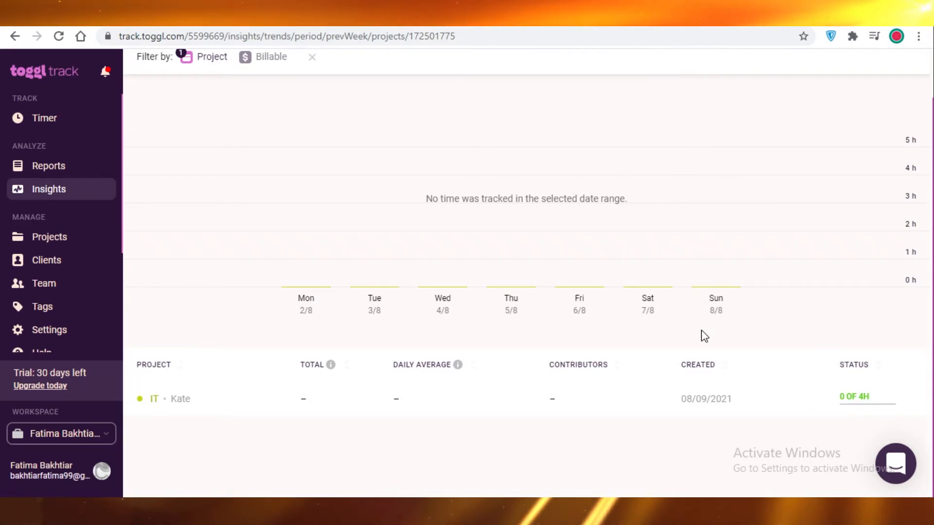
mouse_move(447, 292)
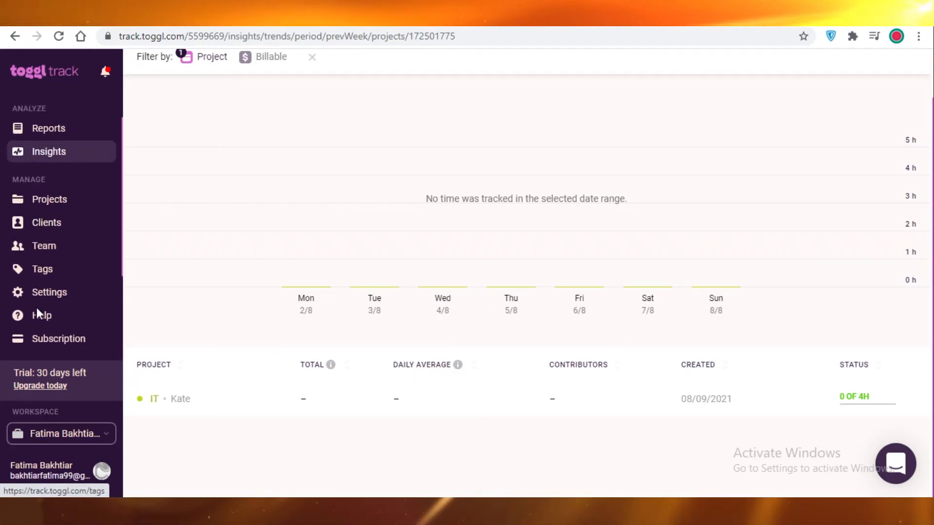
Show the workspace Settings on the Reminders section, which lists no reminders yet.
left_click(49, 292)
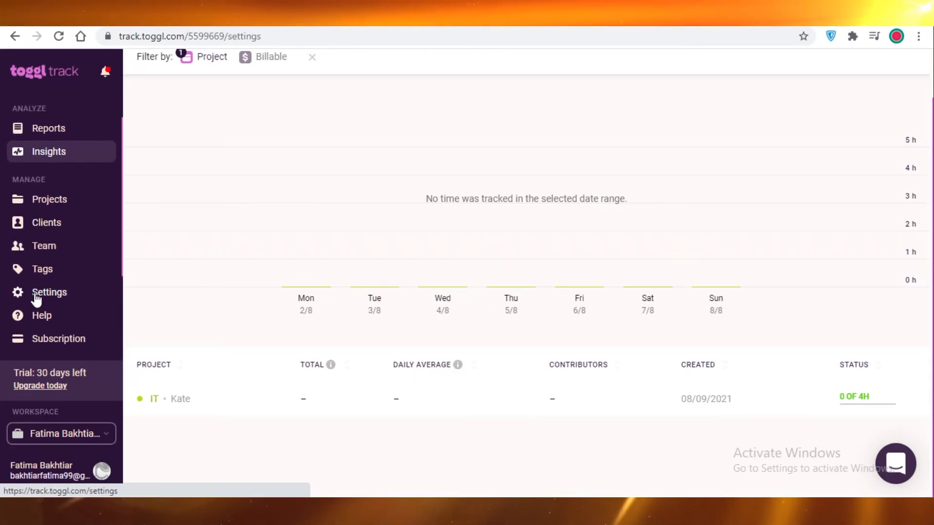
left_click(50, 292)
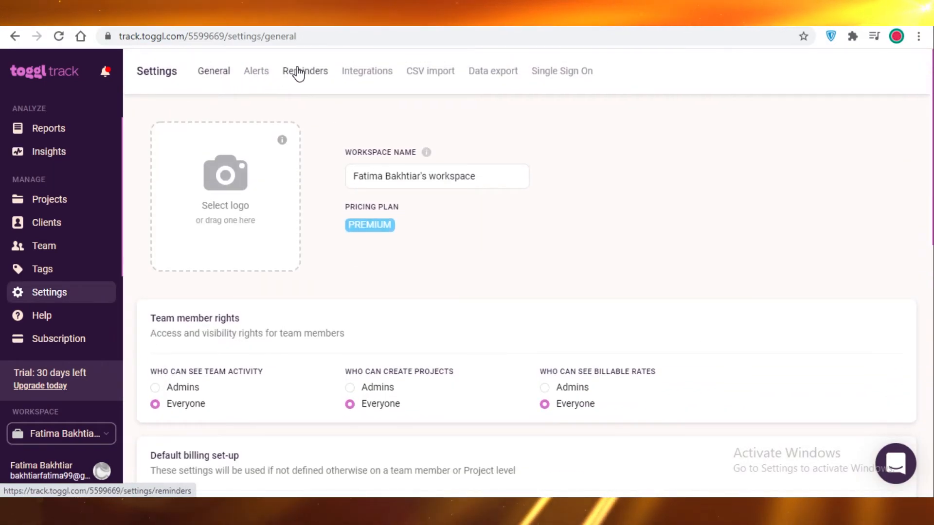
left_click(304, 71)
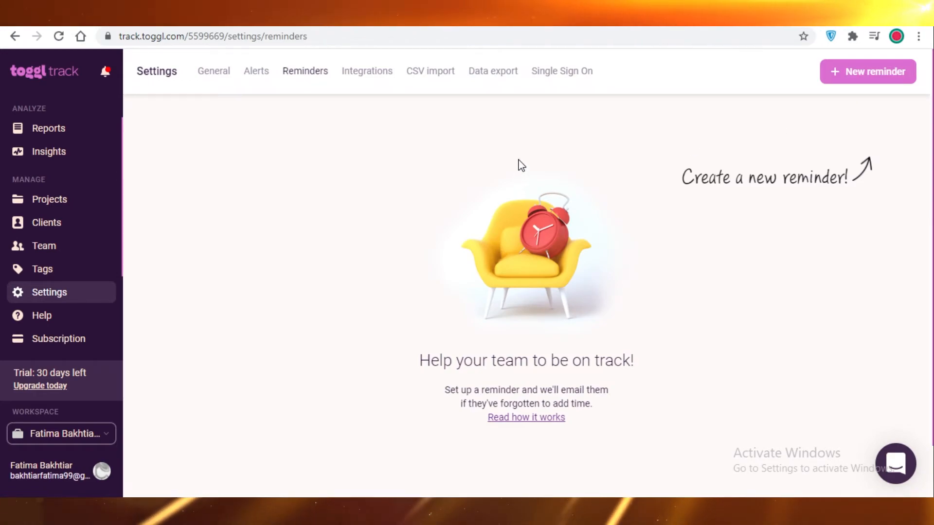
mouse_move(367, 71)
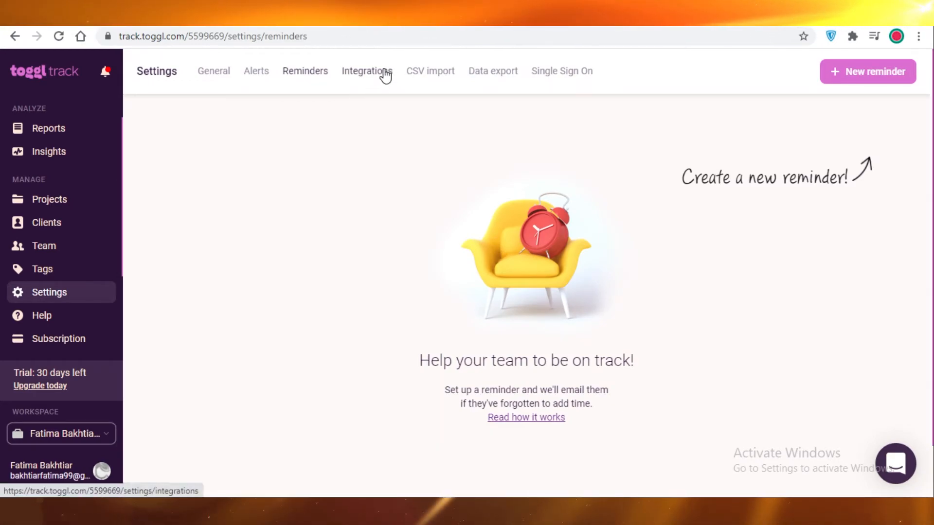
Review Integrations: Jira and Salesforce sync off, iCal on, Asana not enabled, then head to Data export.
left_click(367, 71)
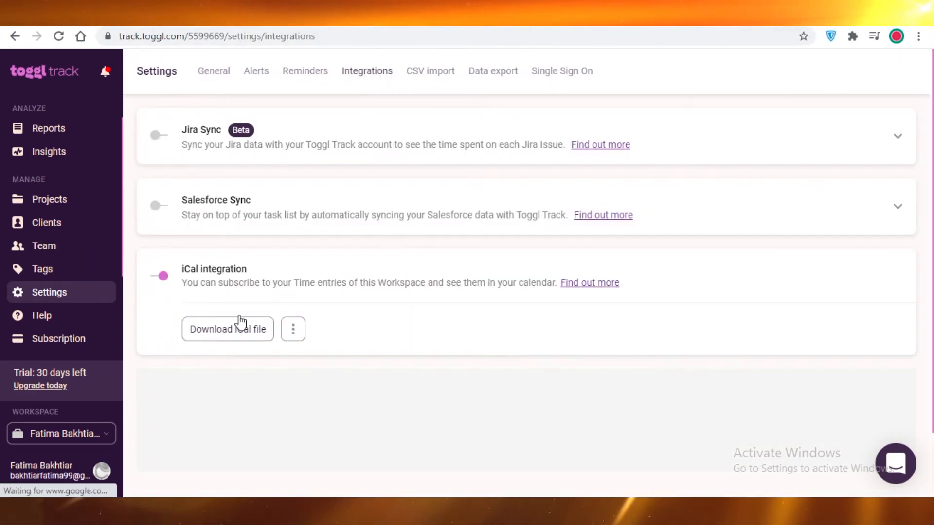
scroll("down", 3)
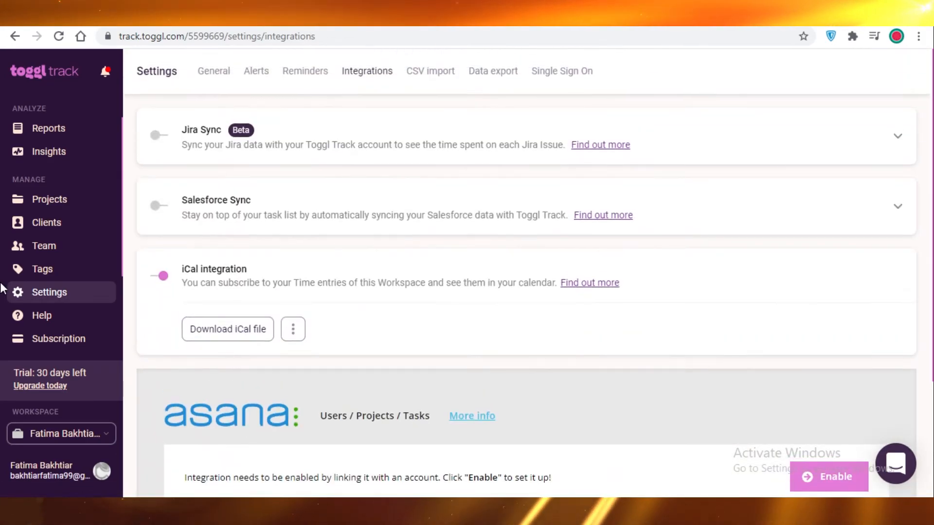
scroll("down", 3)
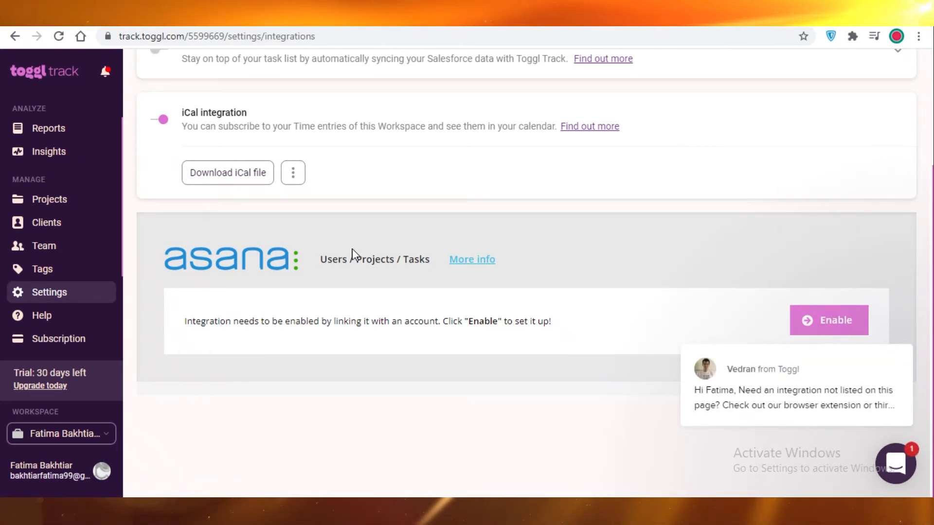
mouse_move(326, 261)
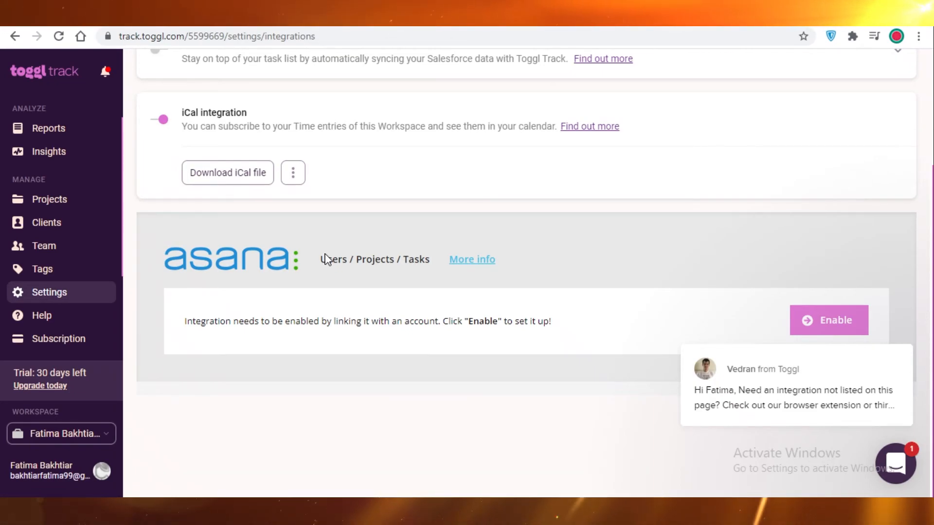
mouse_move(233, 250)
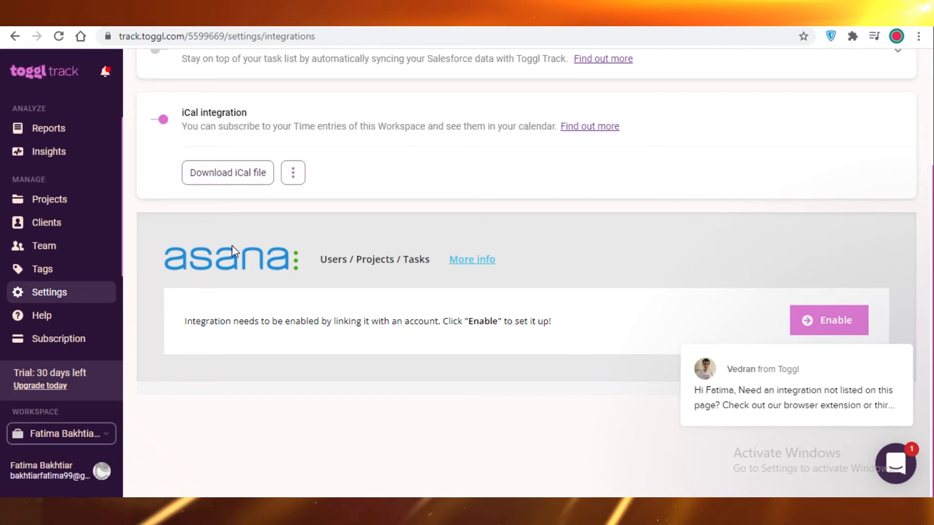
mouse_move(351, 232)
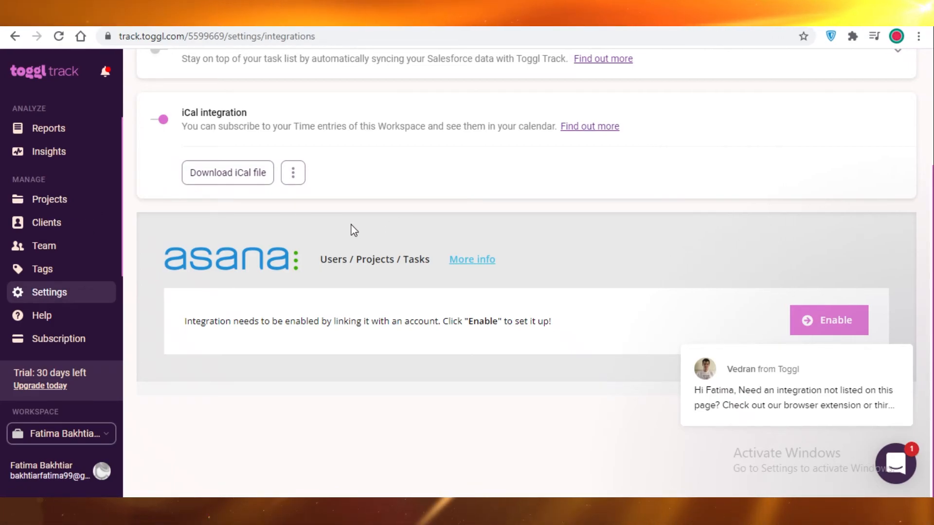
mouse_move(370, 198)
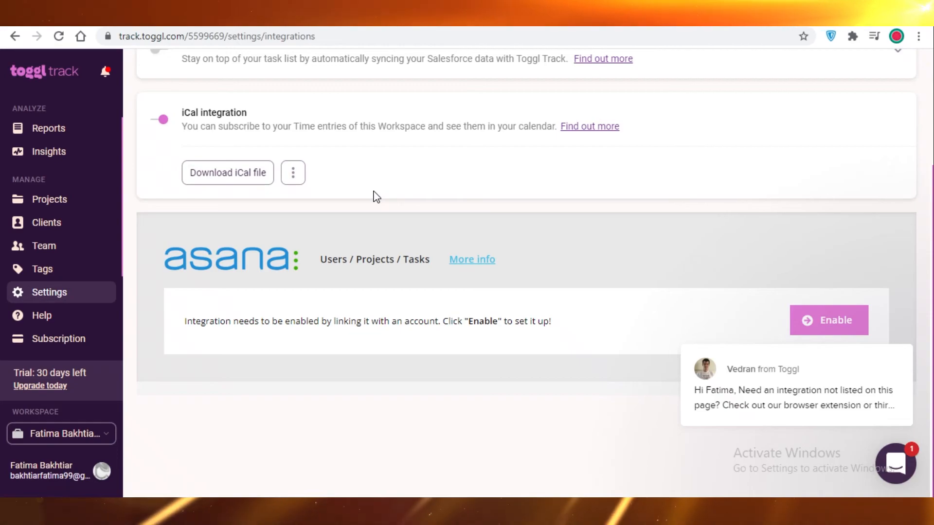
mouse_move(373, 200)
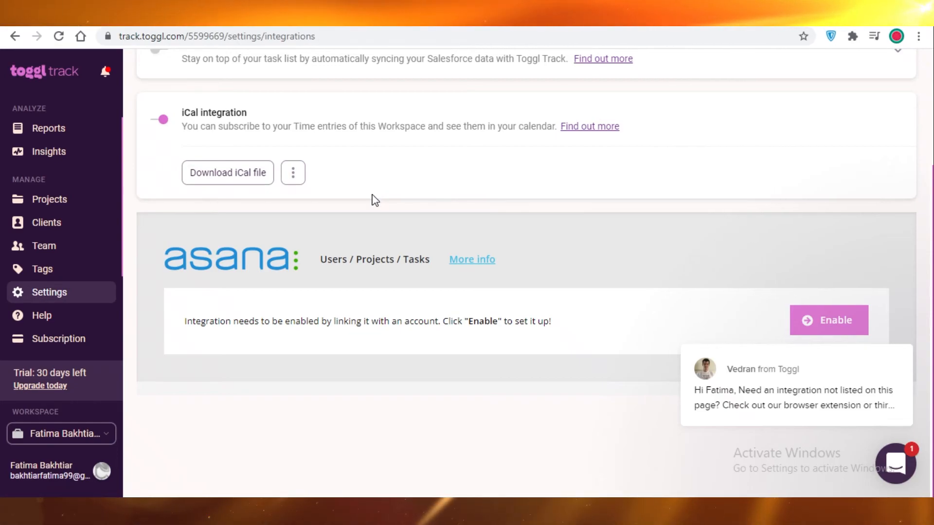
scroll("up", 3)
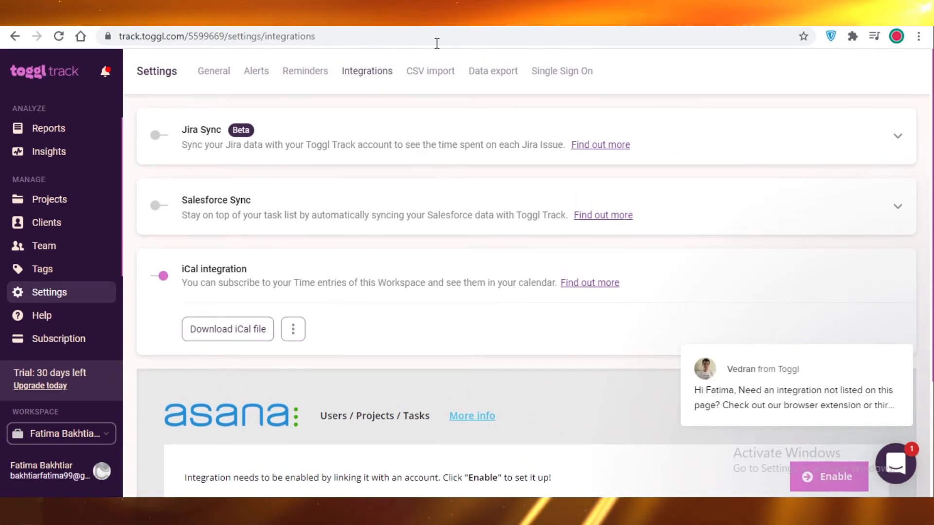
mouse_move(430, 71)
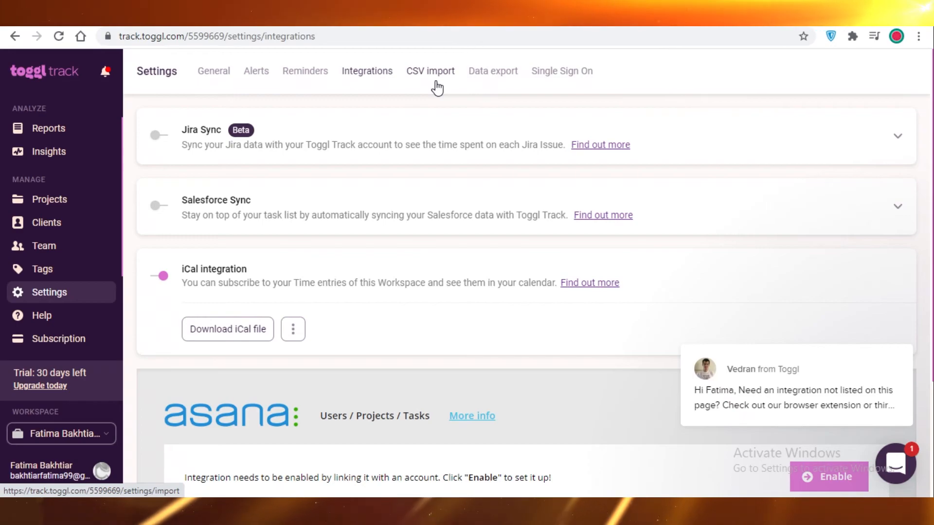
left_click(492, 71)
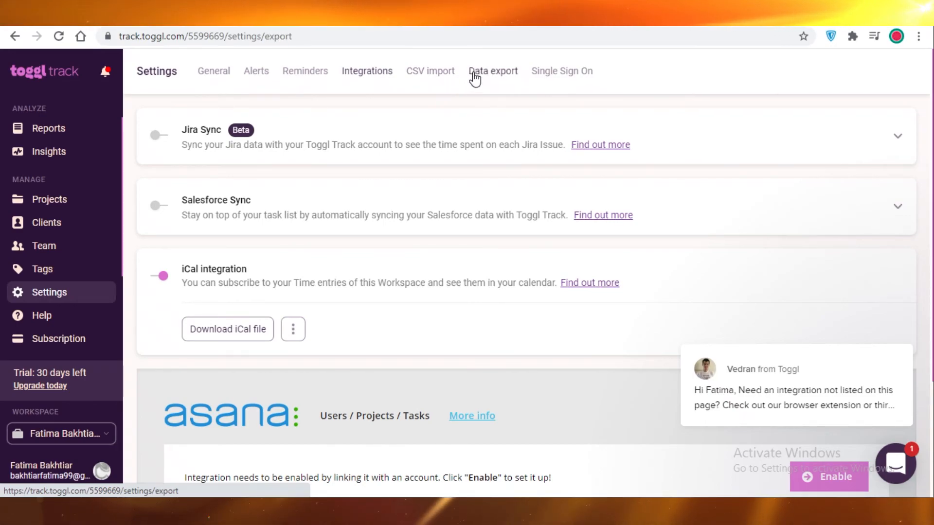
Show the Data export section listing projects, clients, tags and team, none selected.
left_click(493, 71)
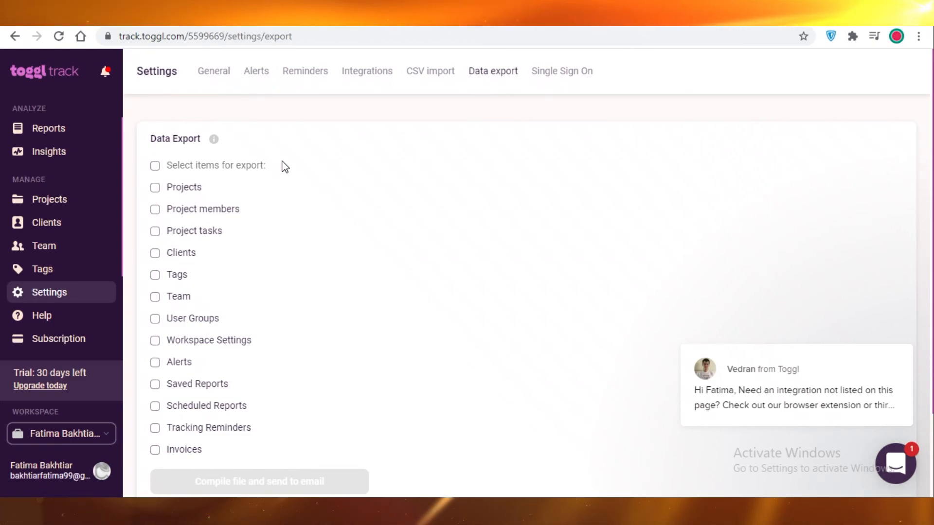
mouse_move(180, 195)
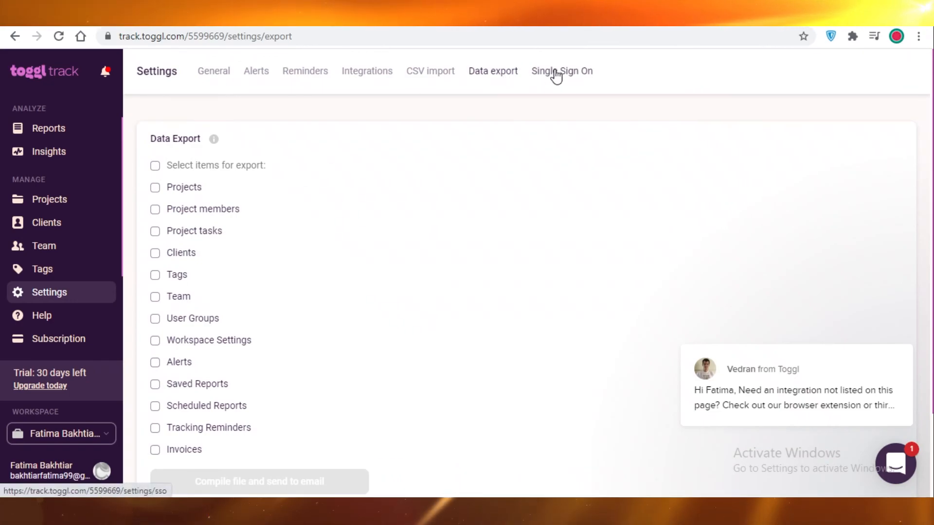
Review Single Sign On as a premium feature, then return to the Timer with today's two entries.
left_click(561, 71)
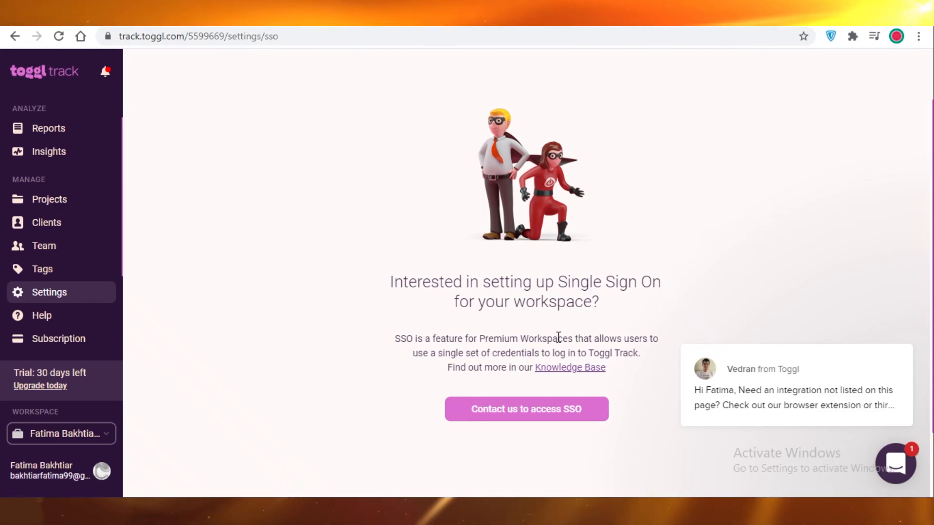
mouse_move(503, 330)
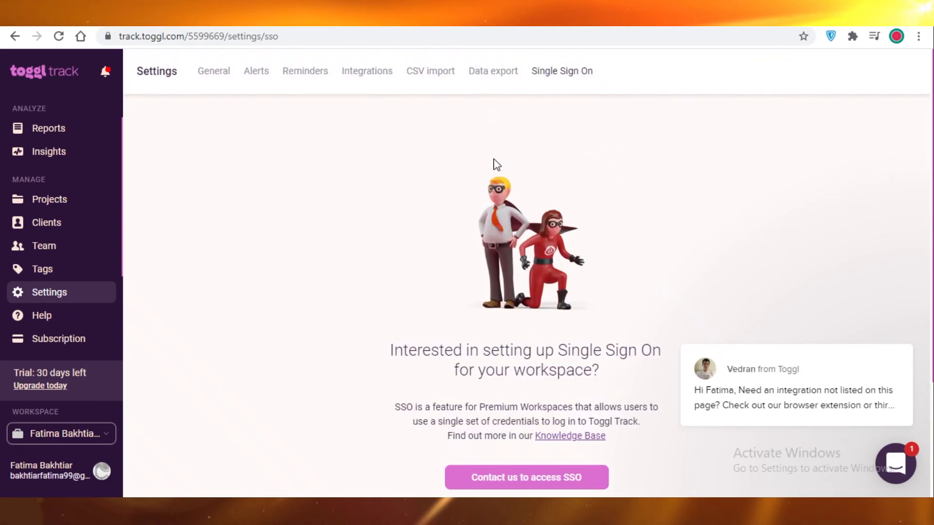
left_click(44, 118)
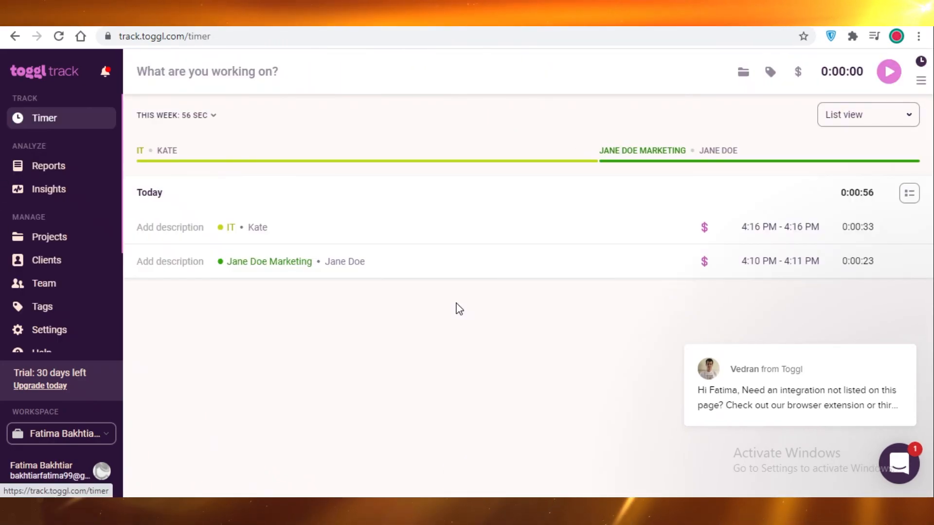